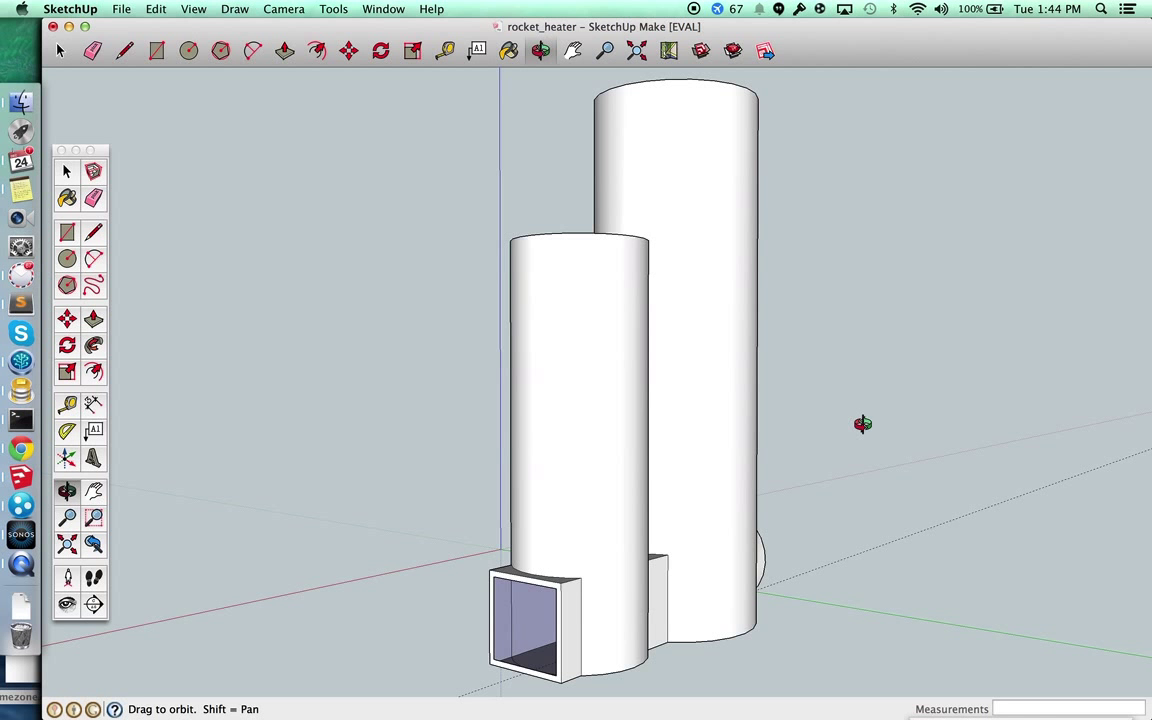
# - Orbit around the exhaust pipe and both barrels, then hide the outer barrel shells
pyautogui.moveTo(862, 423); pyautogui.dragTo(562, 505)
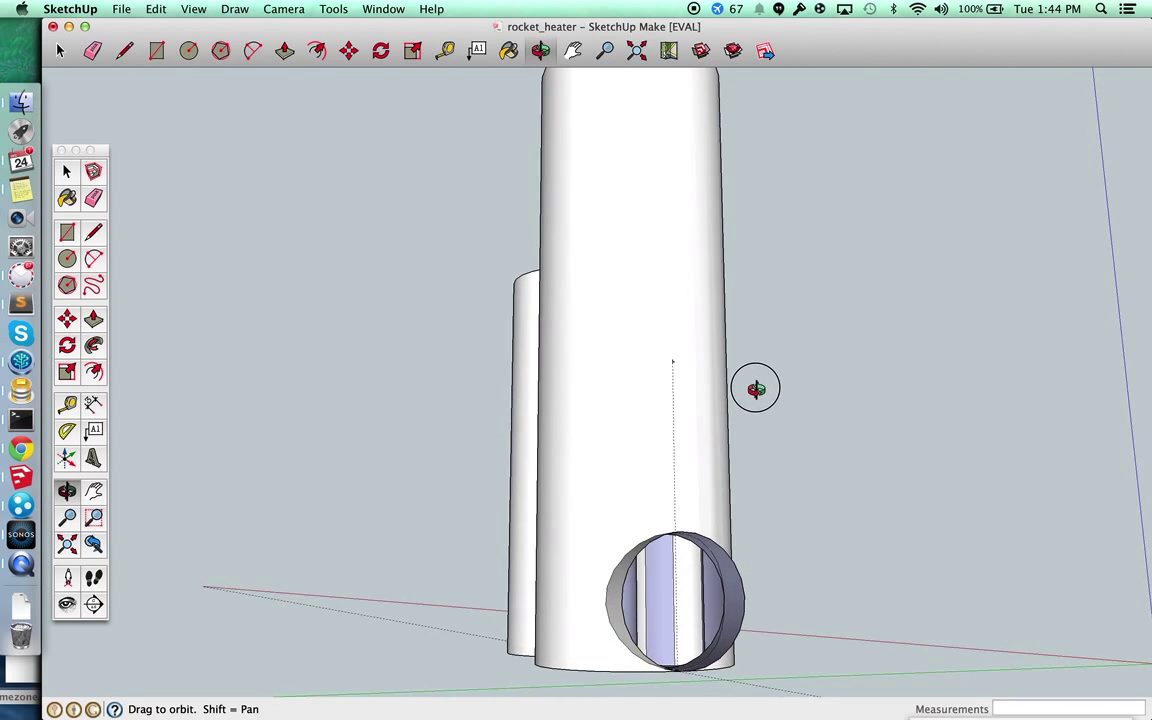
pyautogui.moveTo(755, 388); pyautogui.dragTo(843, 459)
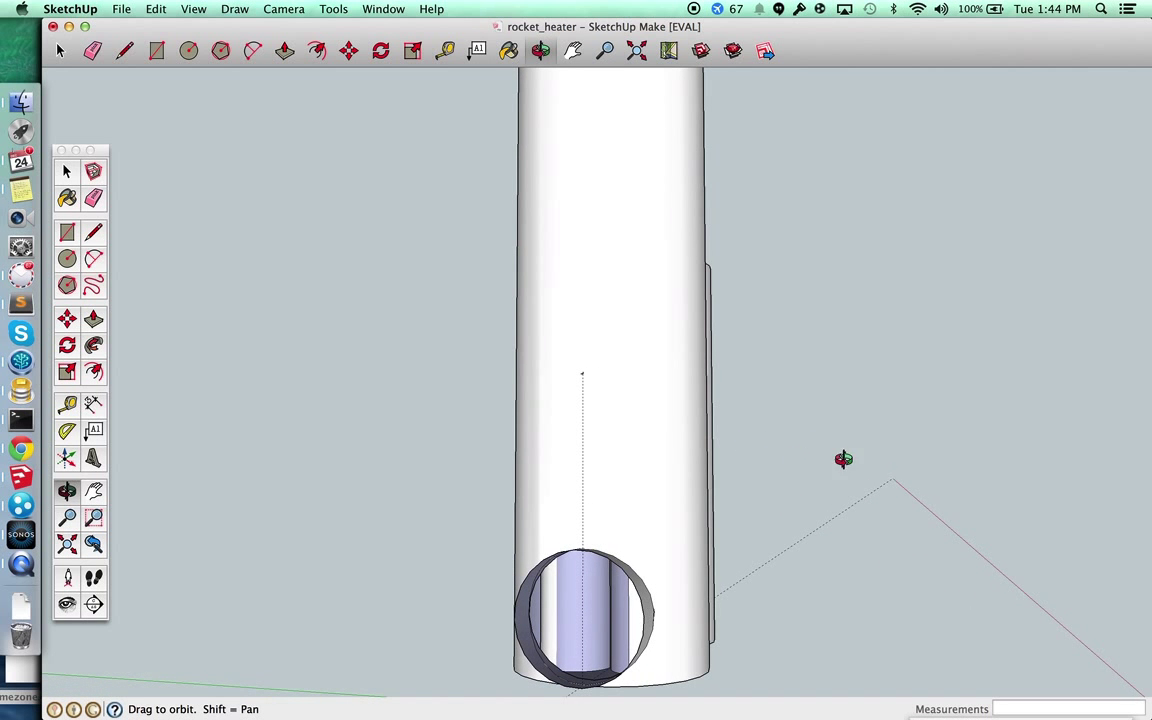
pyautogui.moveTo(843, 459); pyautogui.dragTo(859, 466)
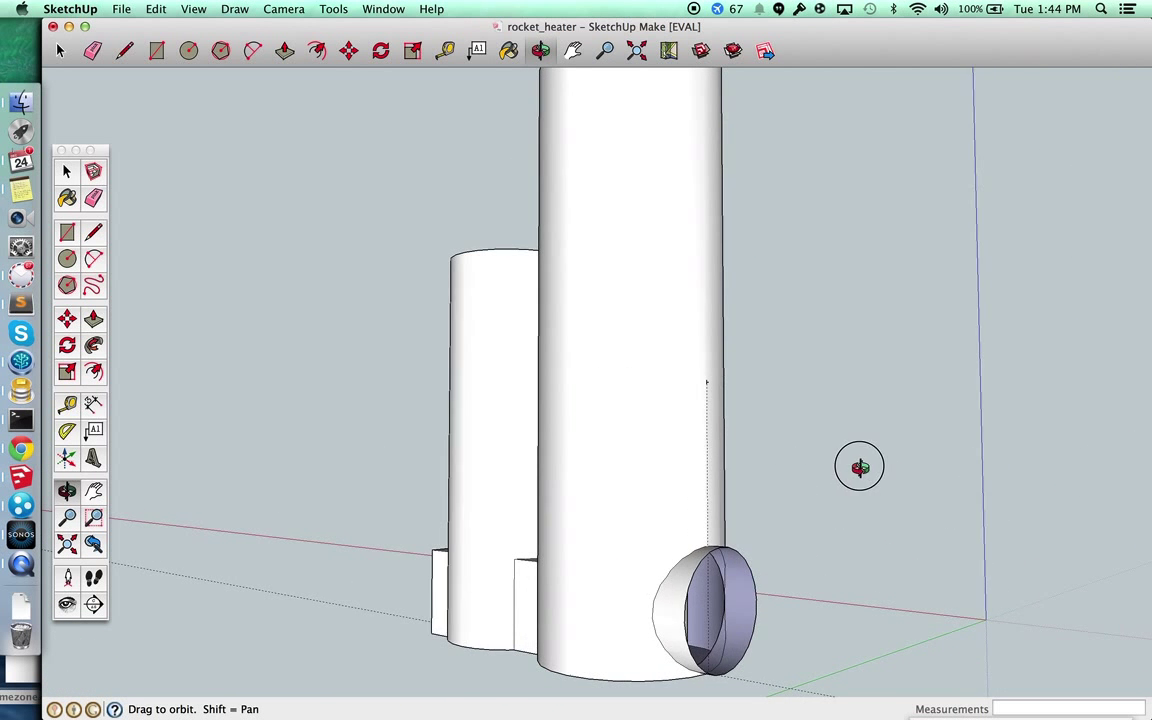
pyautogui.moveTo(859, 467); pyautogui.dragTo(897, 471)
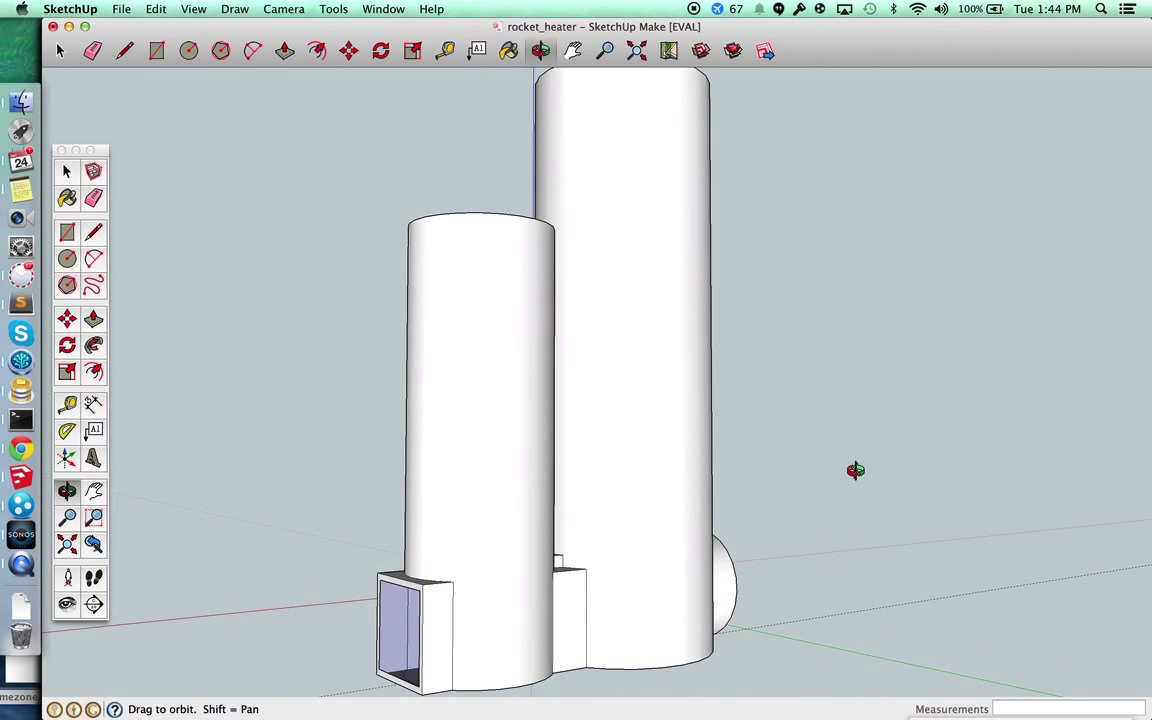
pyautogui.moveTo(856, 470); pyautogui.dragTo(820, 494)
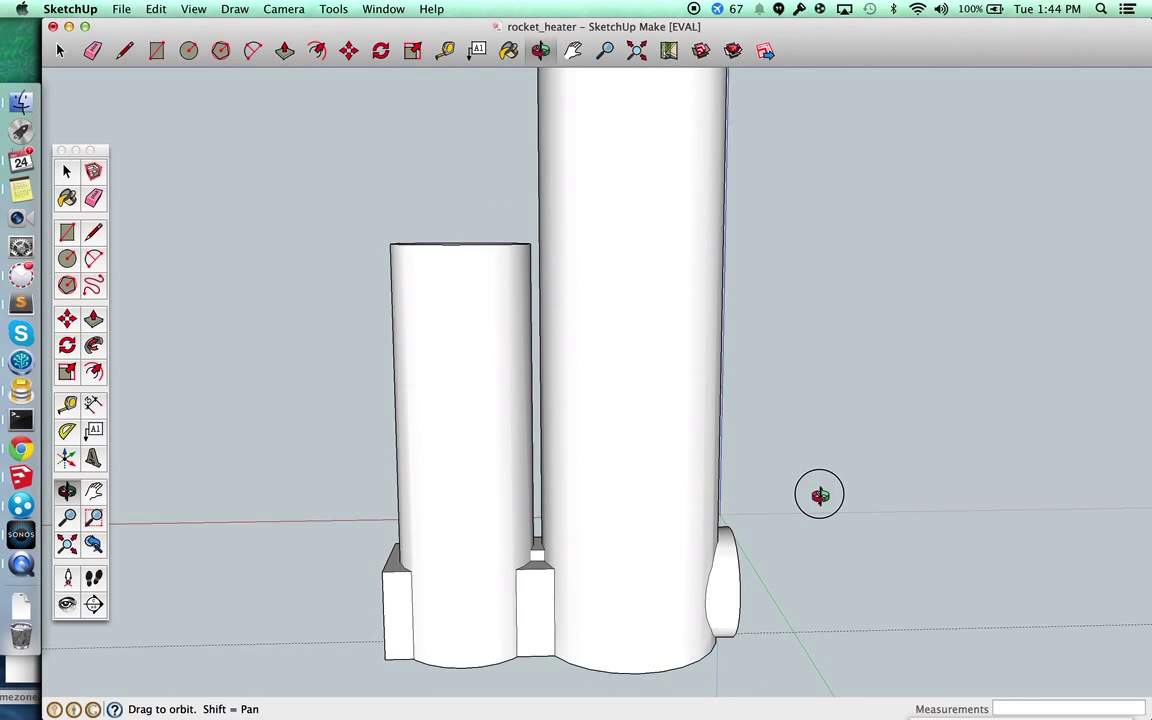
pyautogui.moveTo(820, 494); pyautogui.dragTo(887, 580)
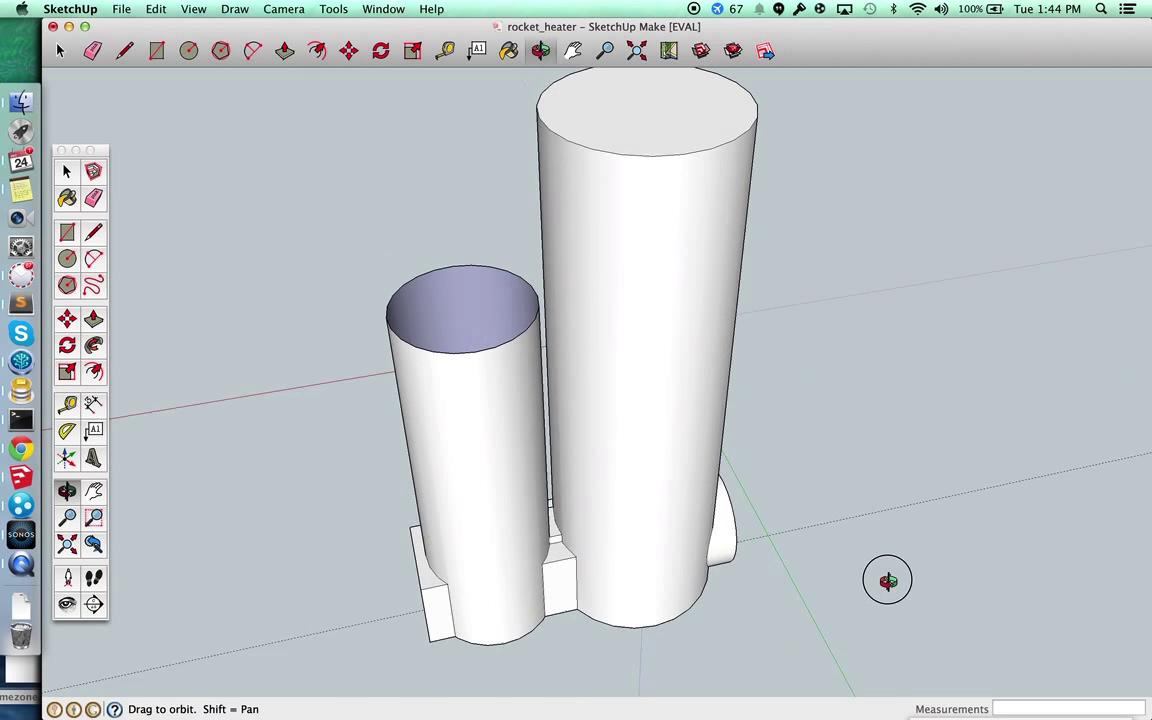
pyautogui.moveTo(887, 580); pyautogui.dragTo(882, 478)
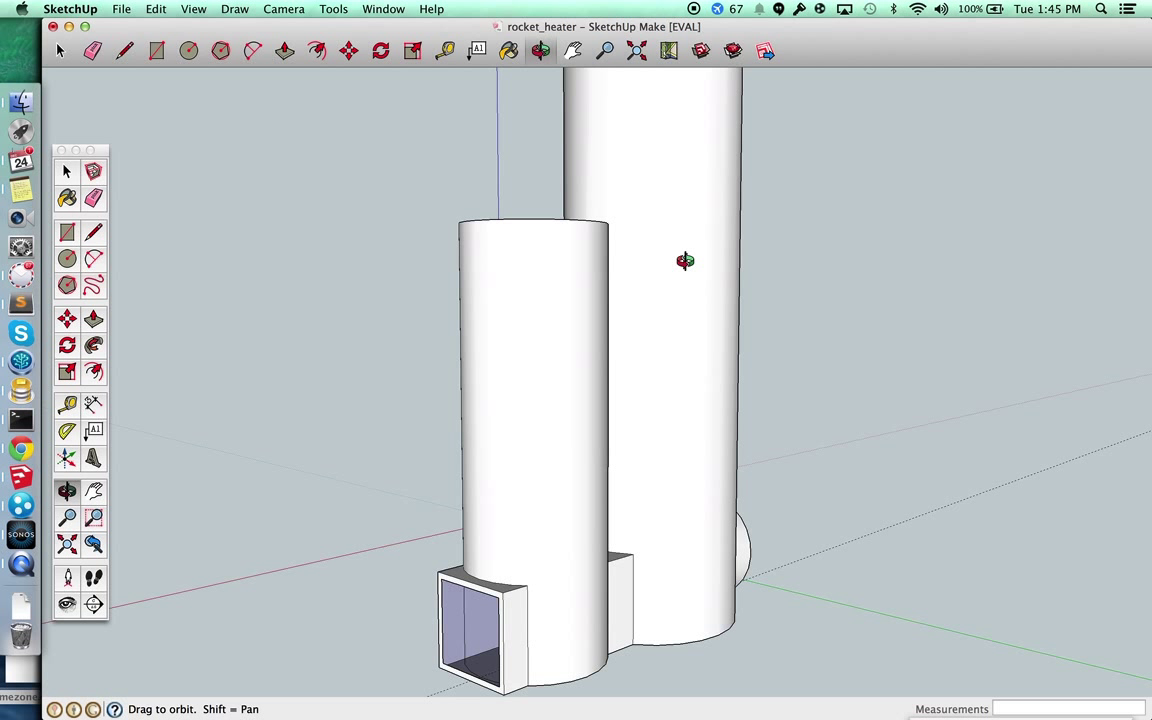
pyautogui.rightClick(685, 261)
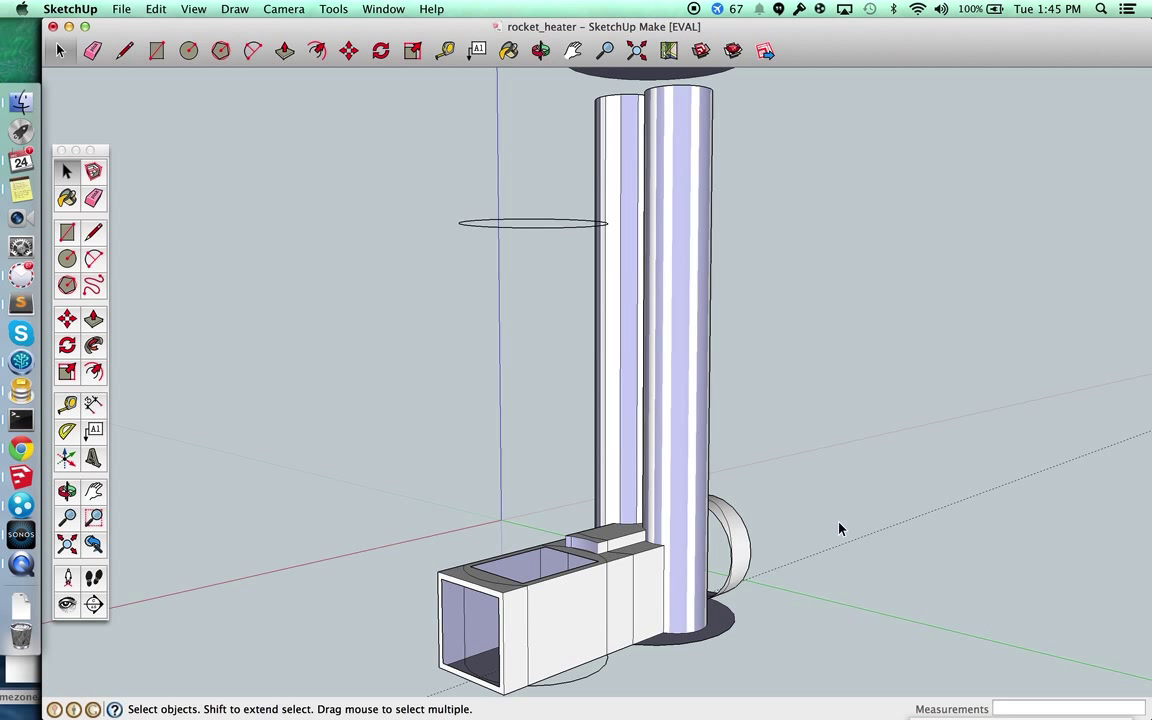
pyautogui.moveTo(810, 659)
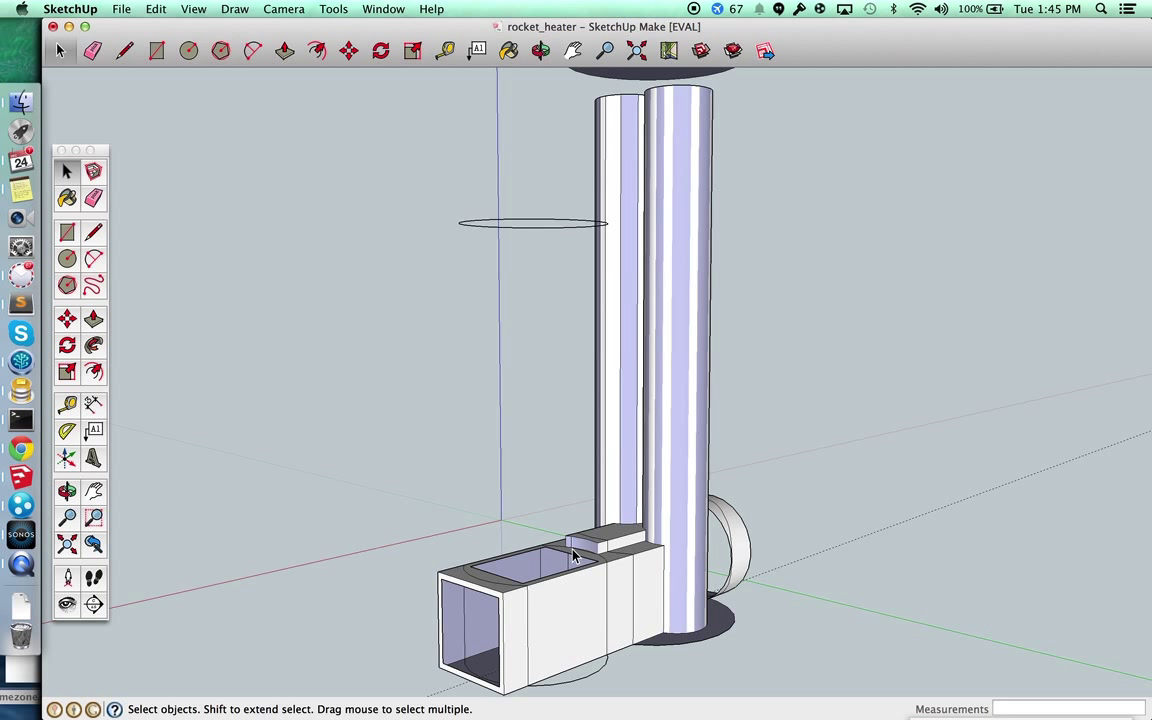
pyautogui.moveTo(568, 550)
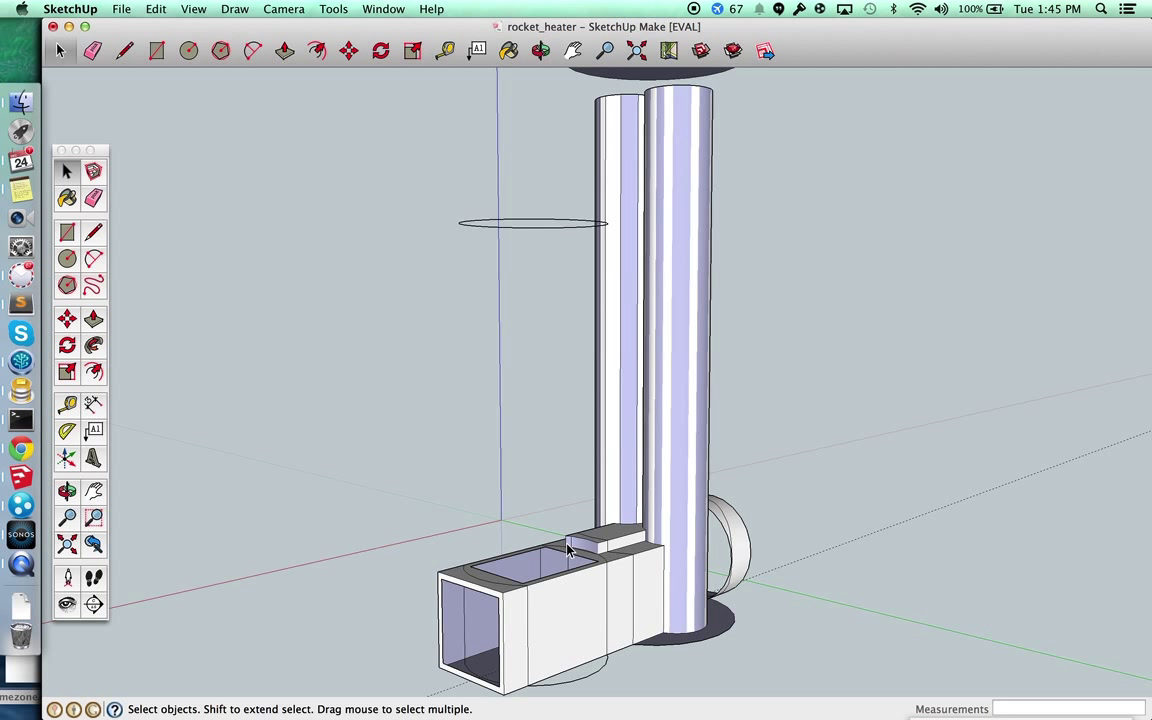
pyautogui.moveTo(603, 543)
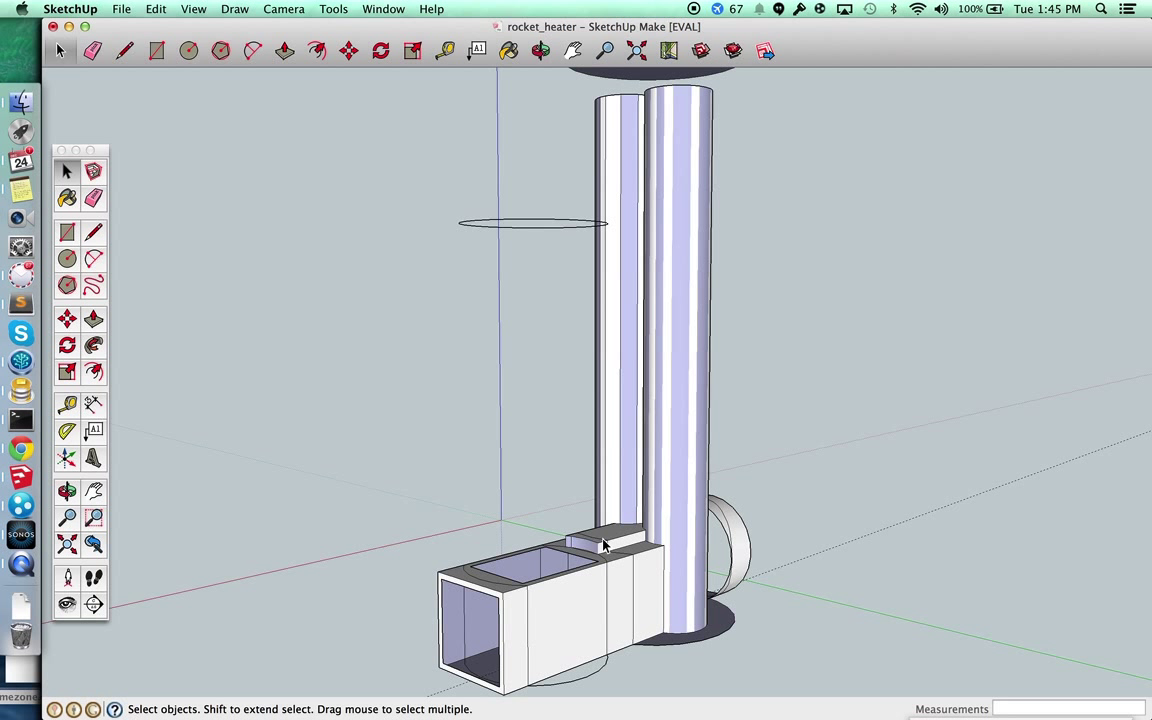
pyautogui.moveTo(637, 533)
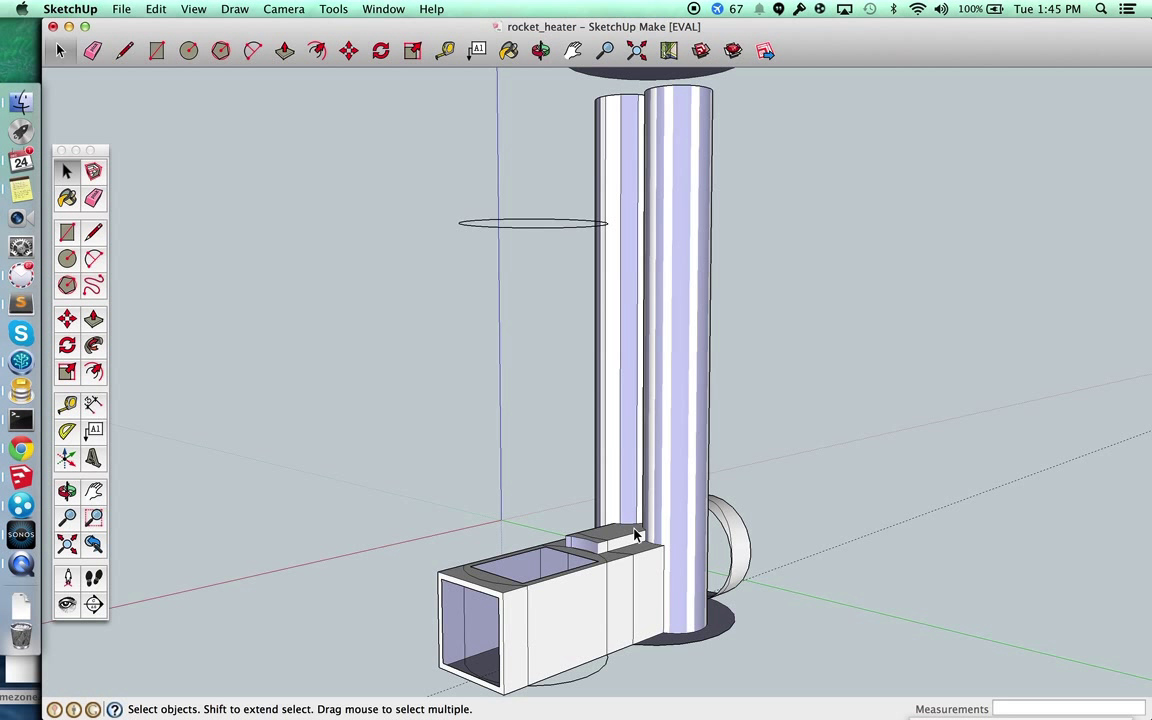
pyautogui.moveTo(647, 543)
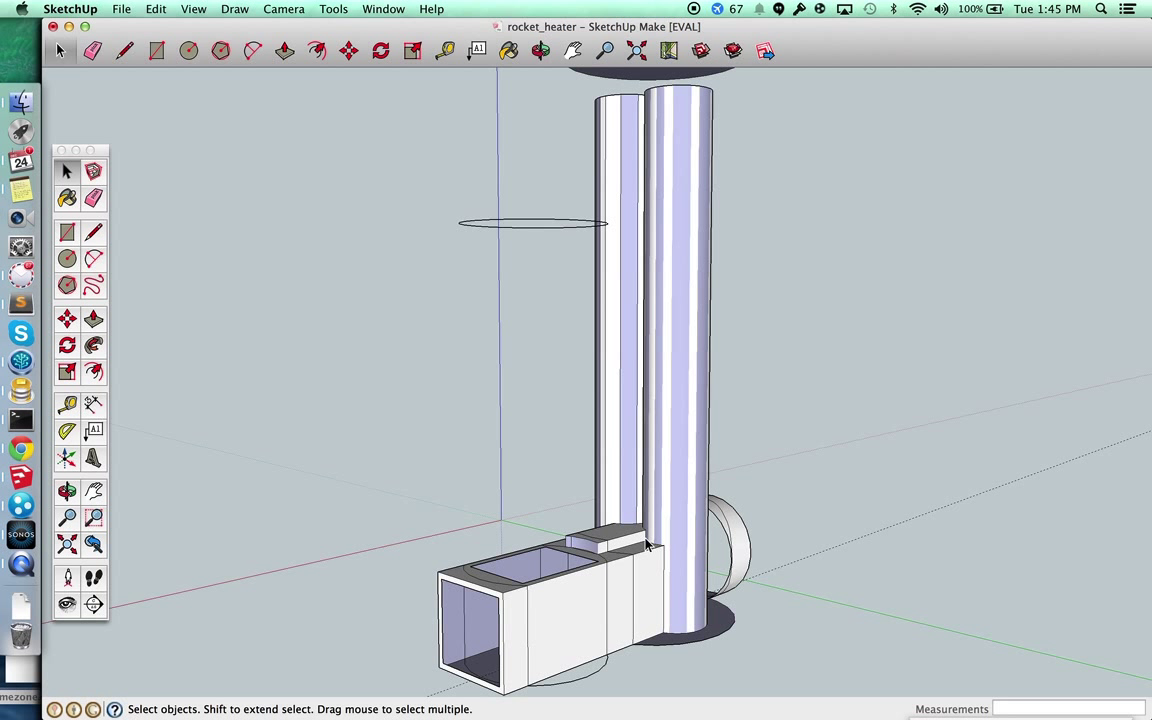
pyautogui.moveTo(645, 523)
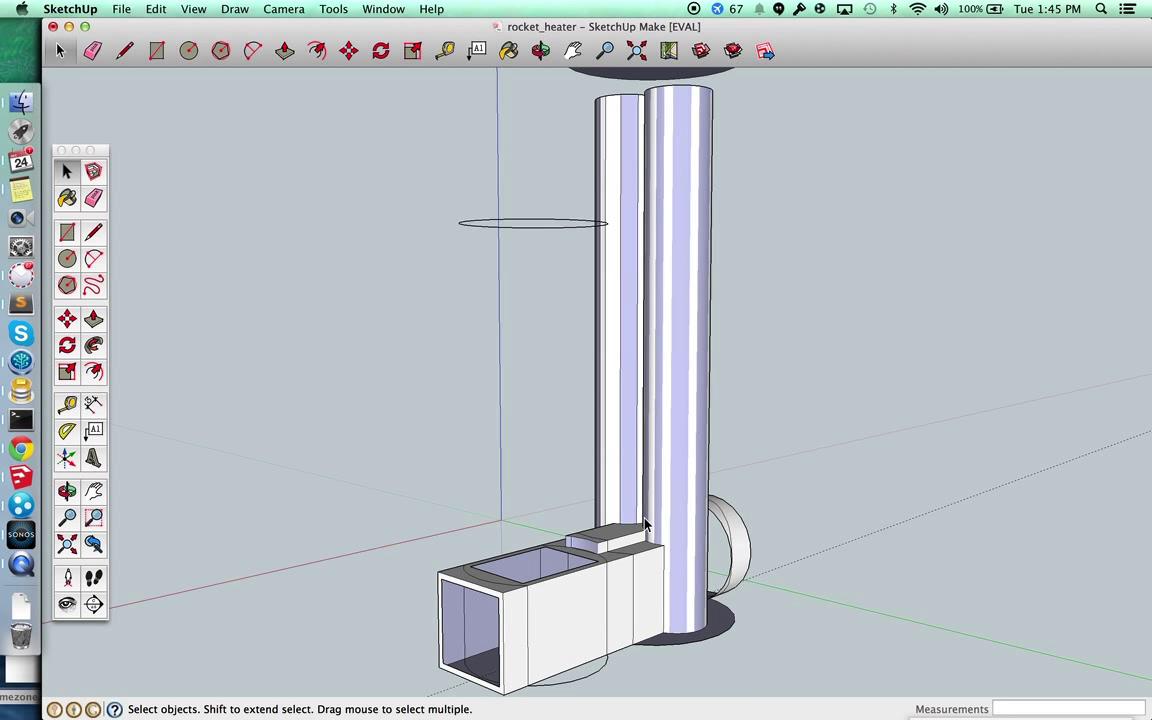
pyautogui.moveTo(643, 535)
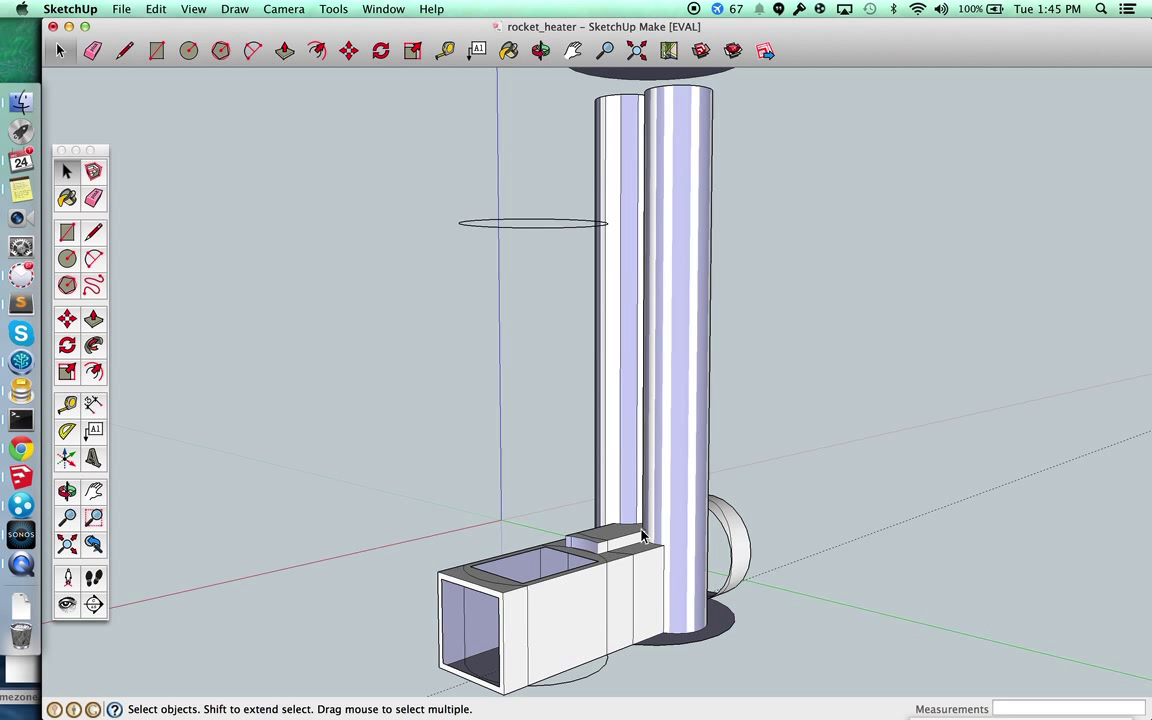
pyautogui.moveTo(657, 565)
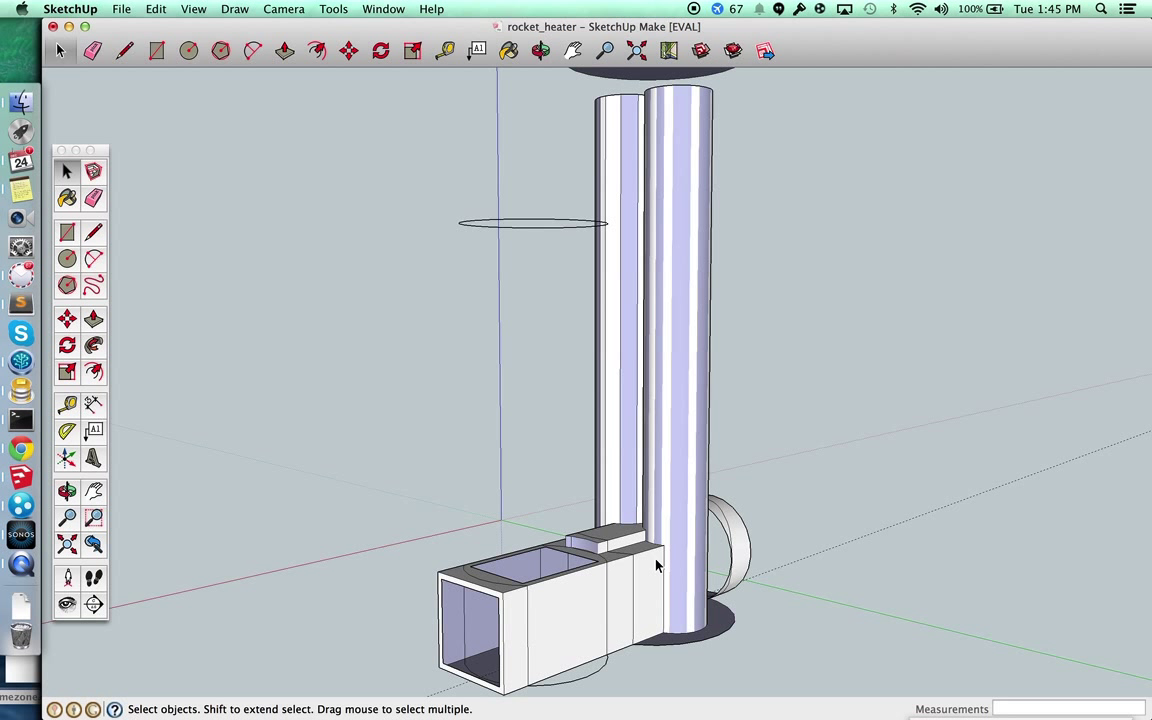
pyautogui.moveTo(798, 633)
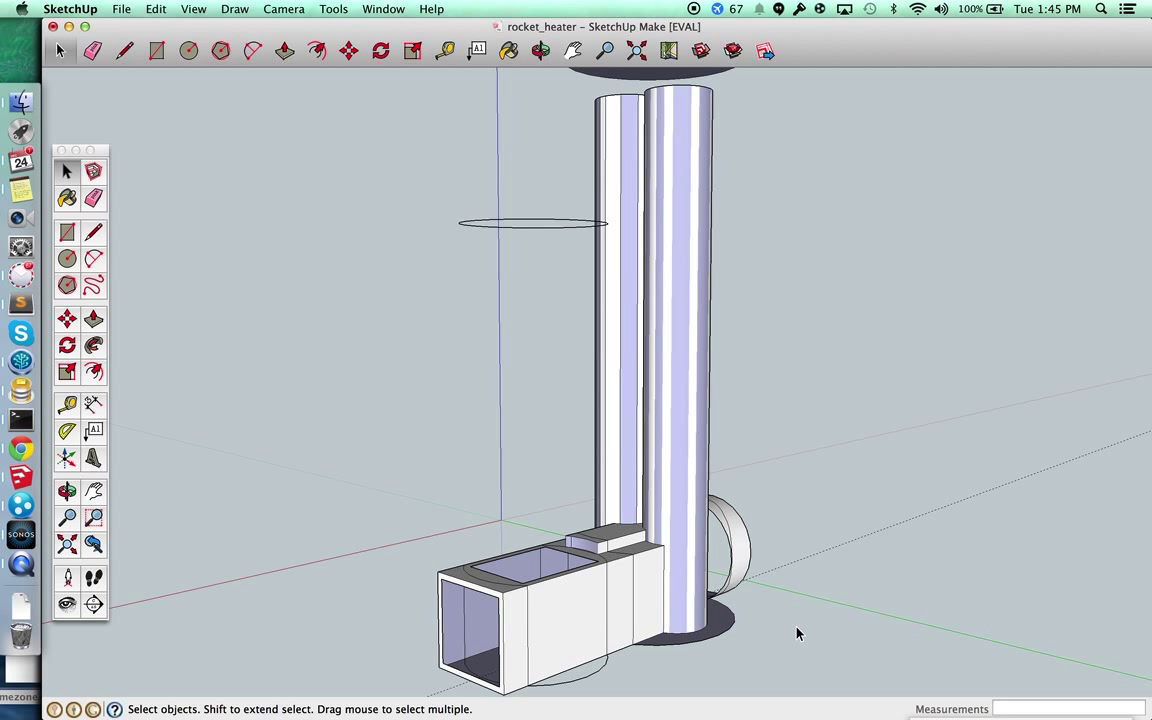
pyautogui.moveTo(826, 585)
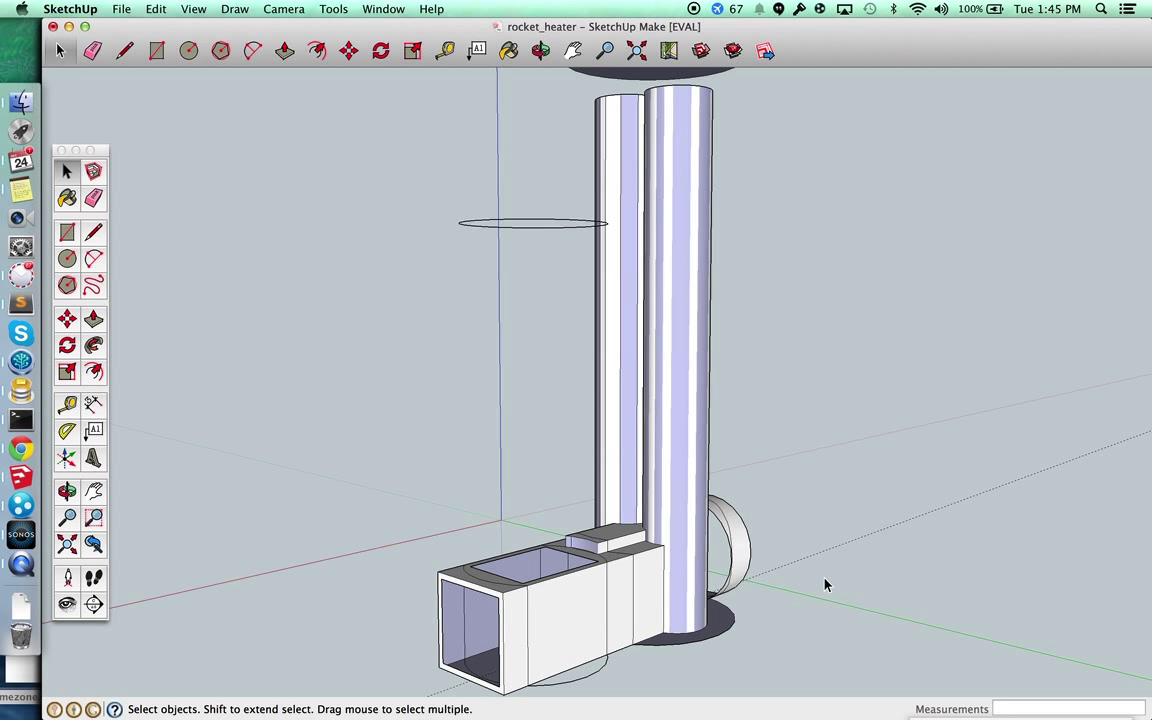
# - Orbit from a side view of the heat riser to face the feed channel opening head-on
pyautogui.click(540, 50)
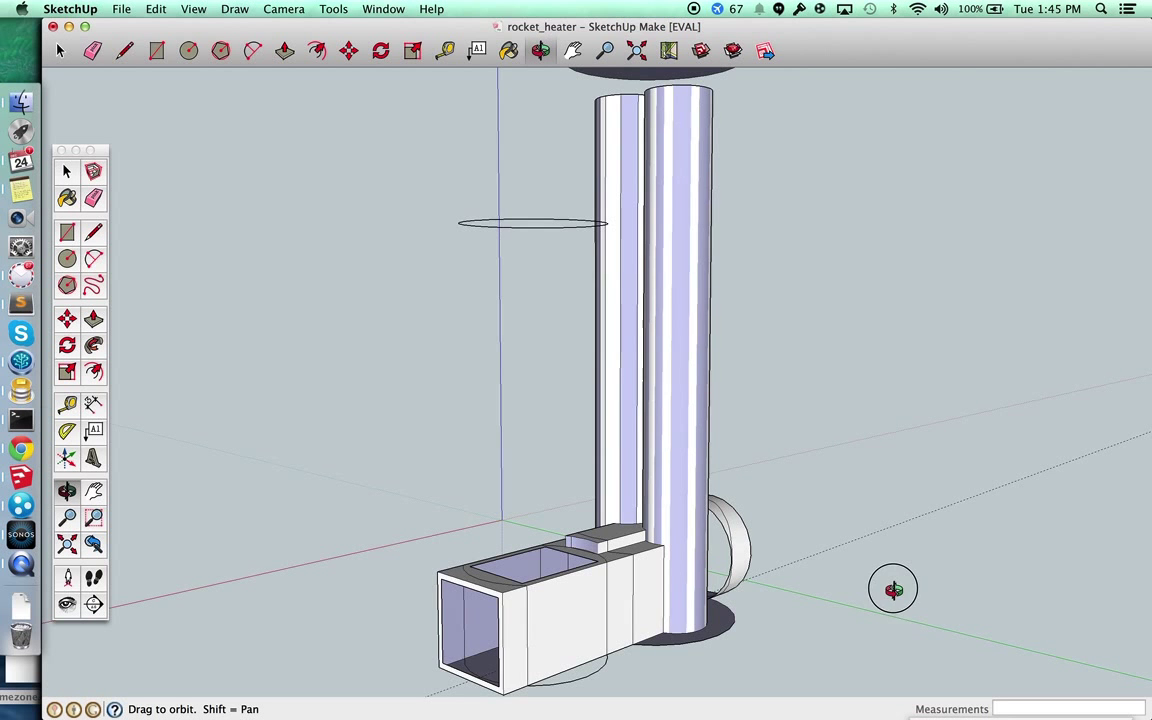
pyautogui.moveTo(893, 588); pyautogui.dragTo(655, 672)
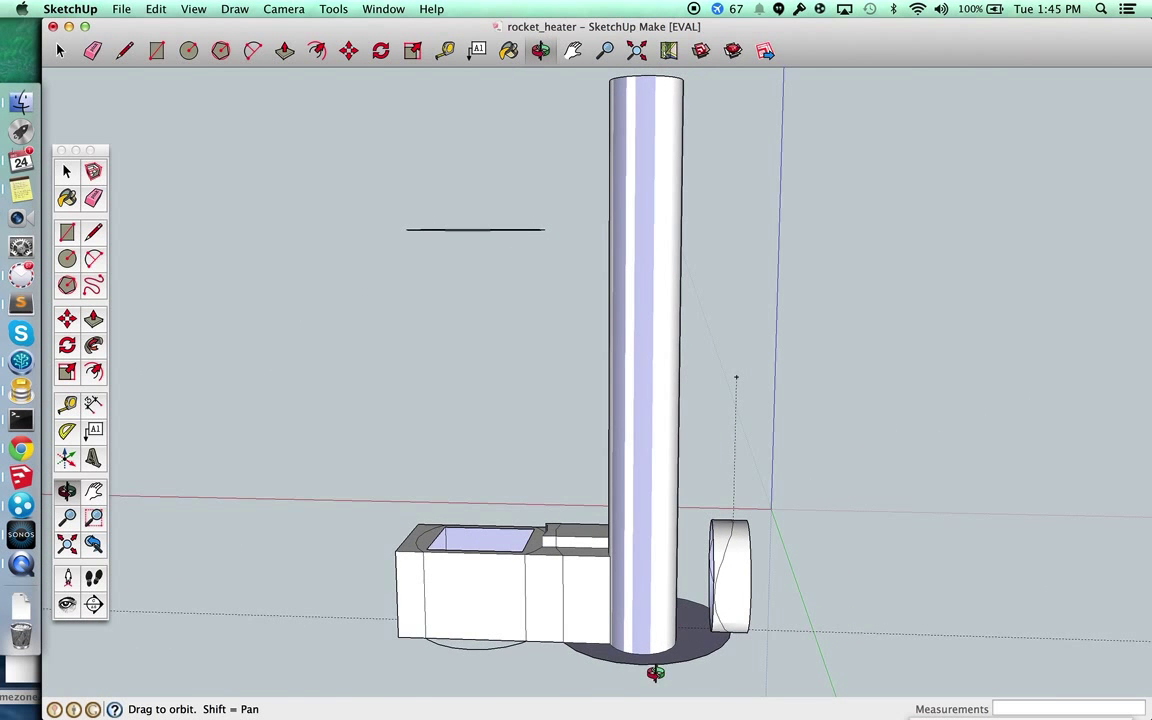
pyautogui.moveTo(655, 673); pyautogui.dragTo(885, 636)
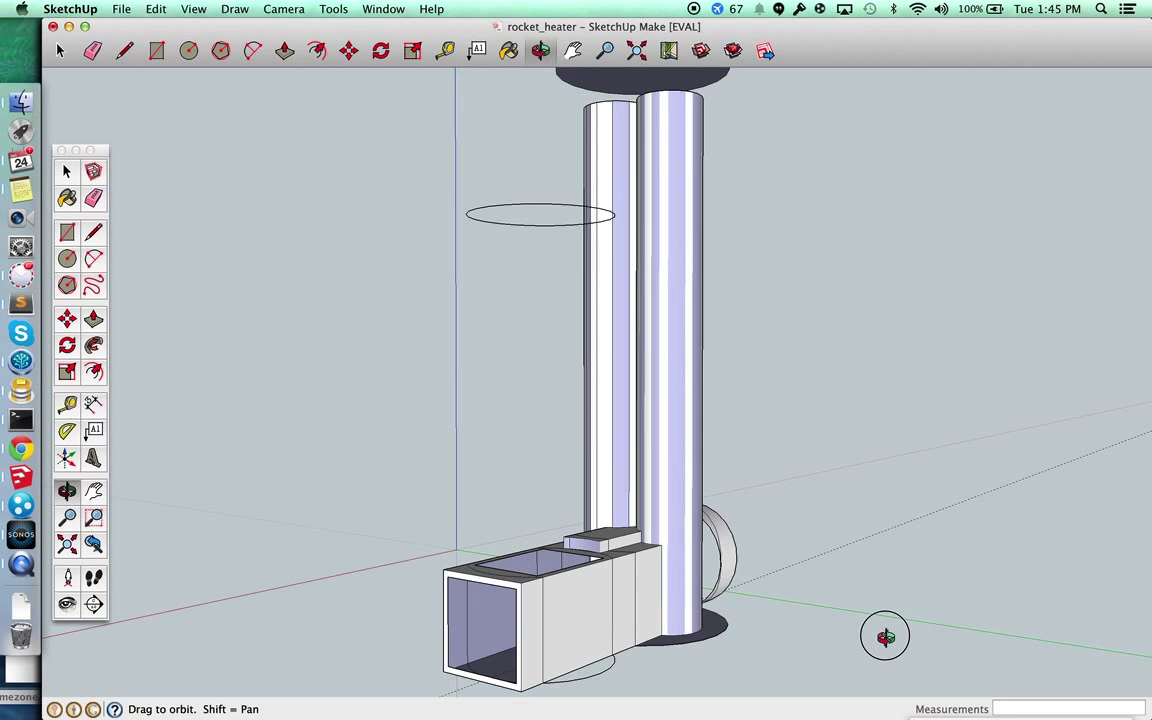
pyautogui.moveTo(885, 636); pyautogui.dragTo(897, 578)
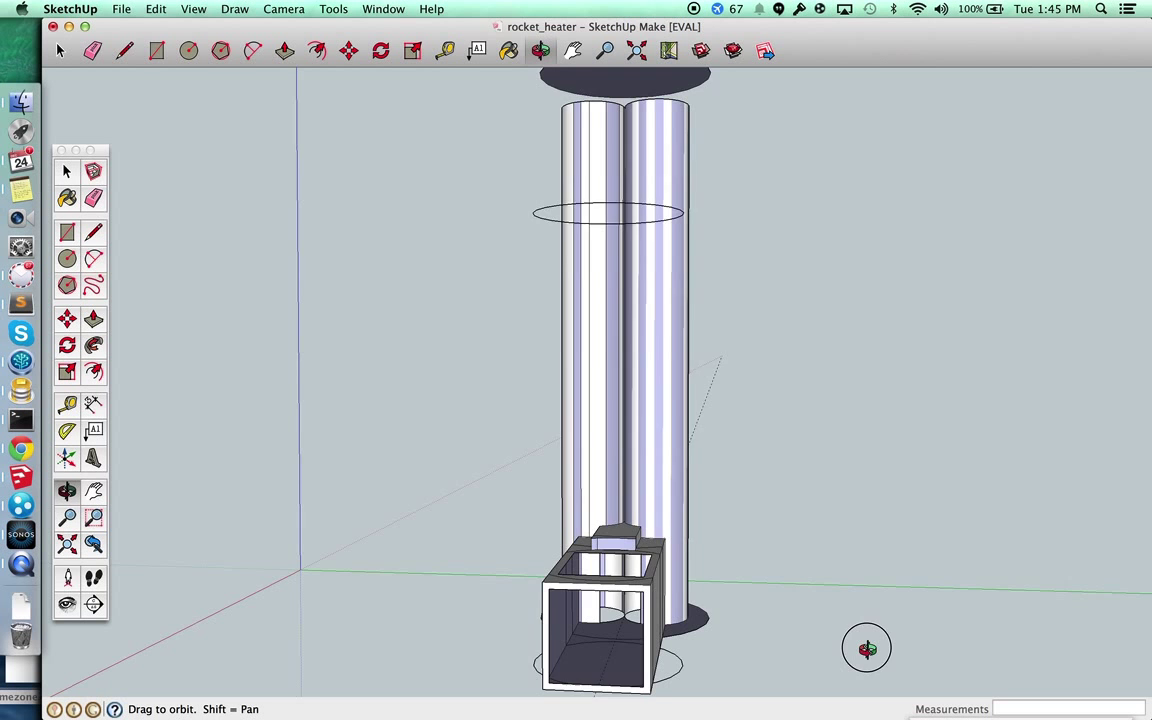
# - Look down into the firebox cutouts, then swing to the front and side of both cylinders
pyautogui.moveTo(867, 648); pyautogui.dragTo(891, 582)
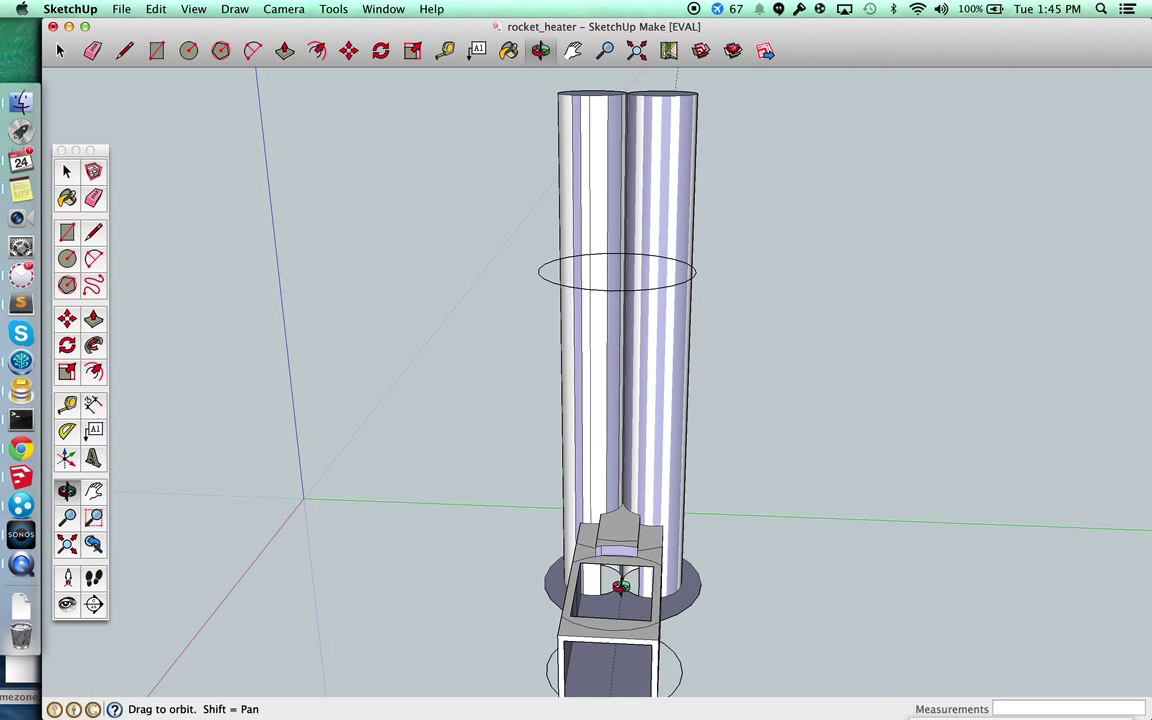
pyautogui.moveTo(827, 555)
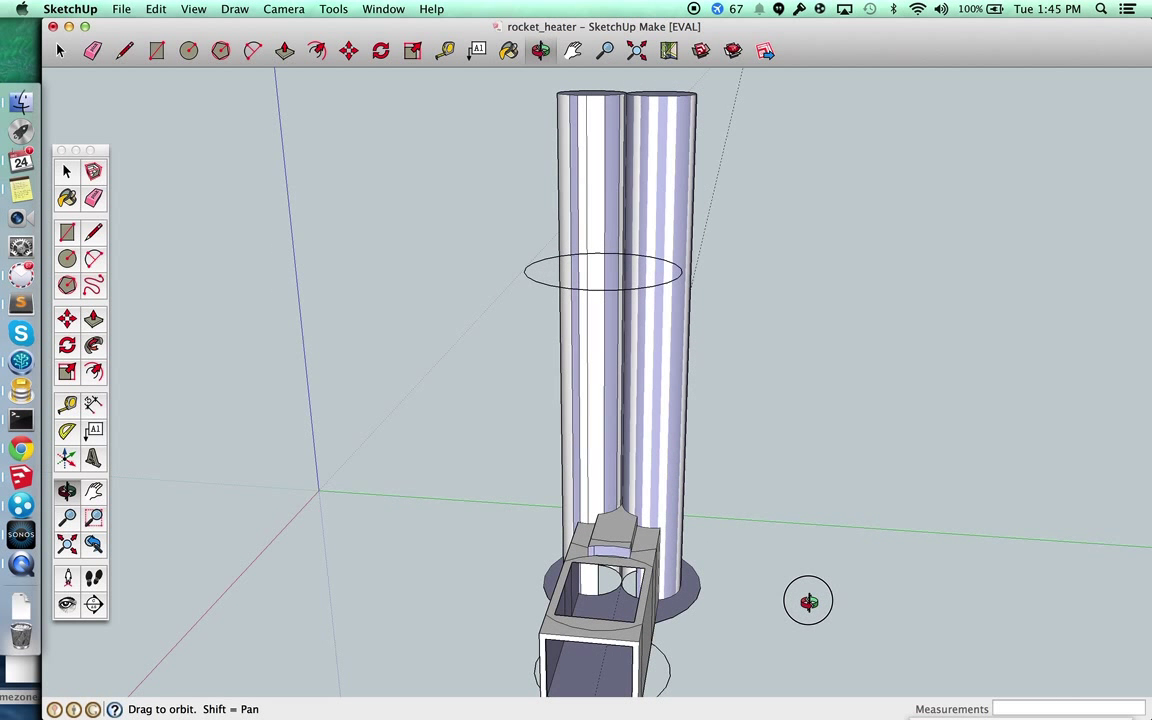
pyautogui.moveTo(808, 600); pyautogui.dragTo(810, 611)
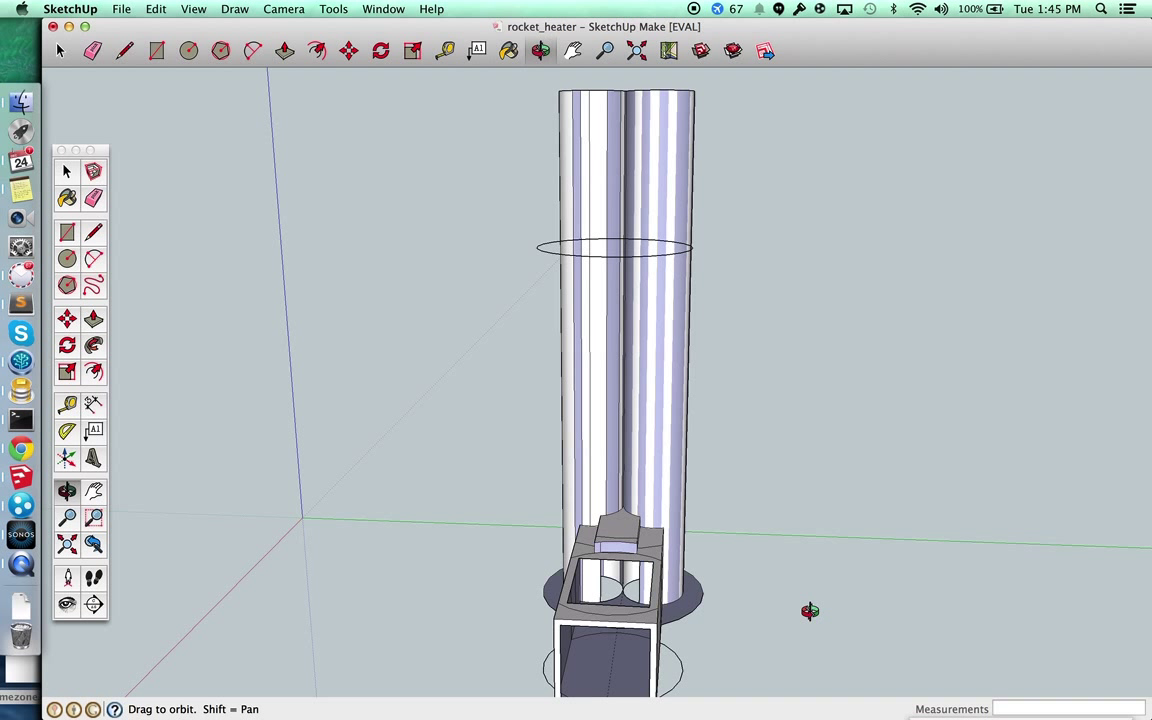
pyautogui.moveTo(640, 514)
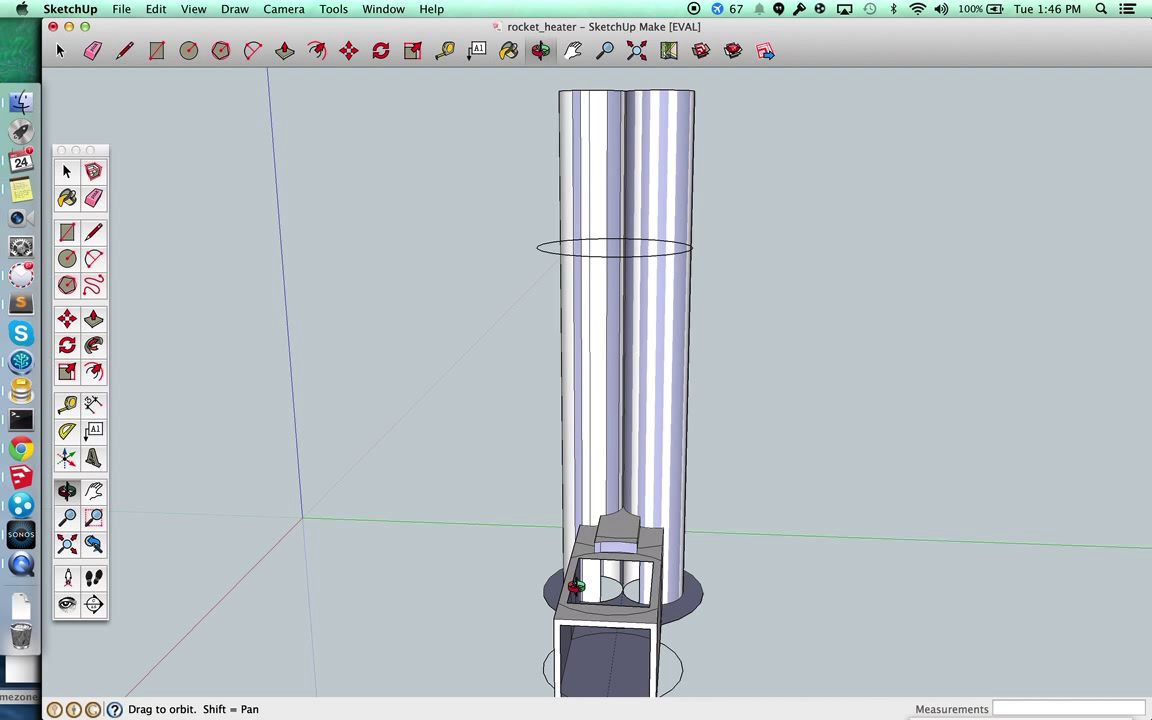
pyautogui.moveTo(723, 652)
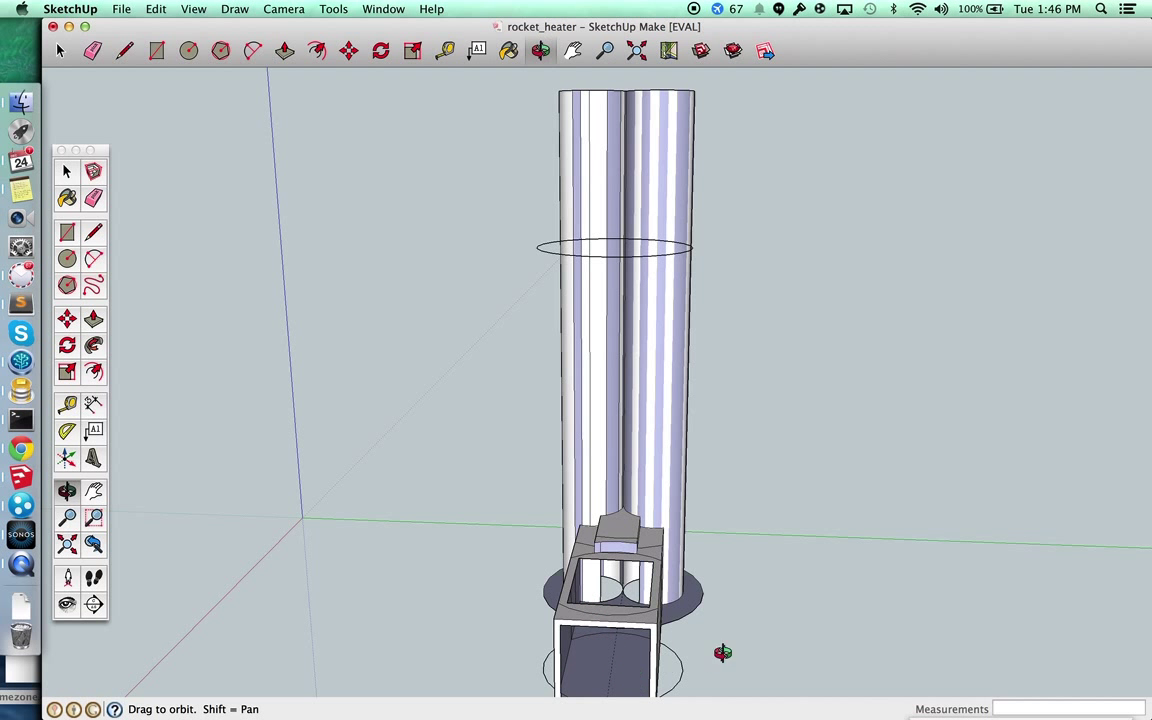
pyautogui.moveTo(720, 653); pyautogui.dragTo(656, 585)
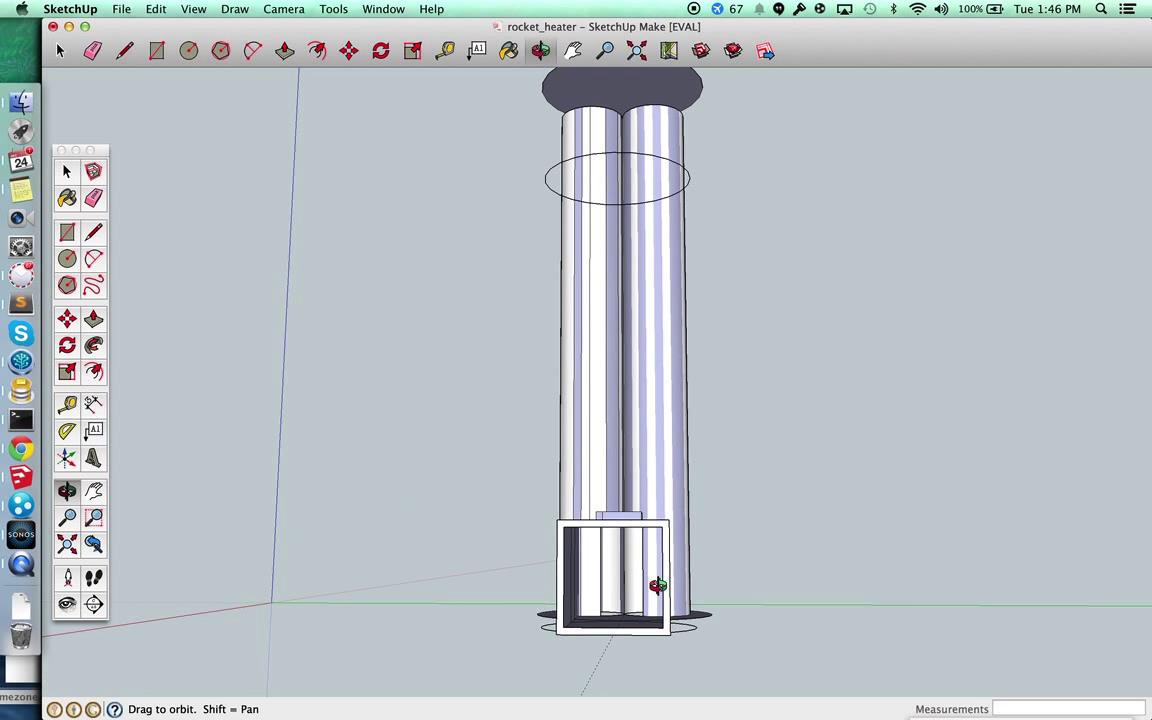
pyautogui.moveTo(657, 585); pyautogui.dragTo(851, 624)
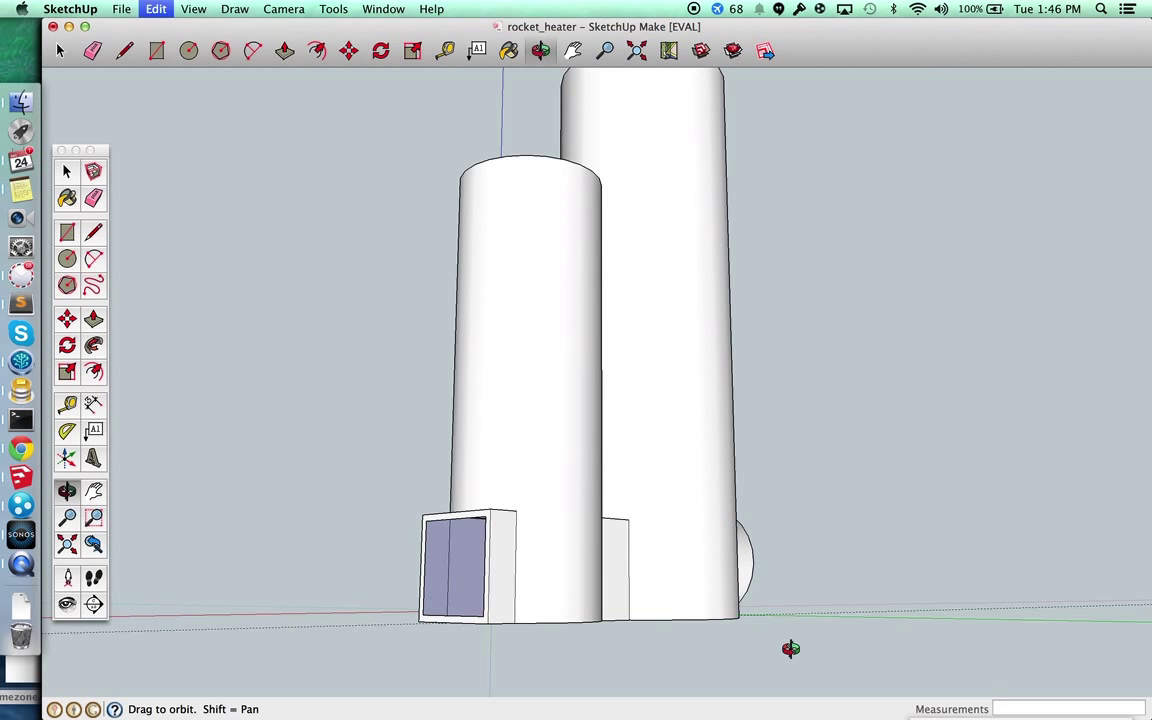
# - Tilt under the model to view the bottom circle end-on and the square box over the oval cutout
pyautogui.moveTo(790, 648); pyautogui.dragTo(806, 526)
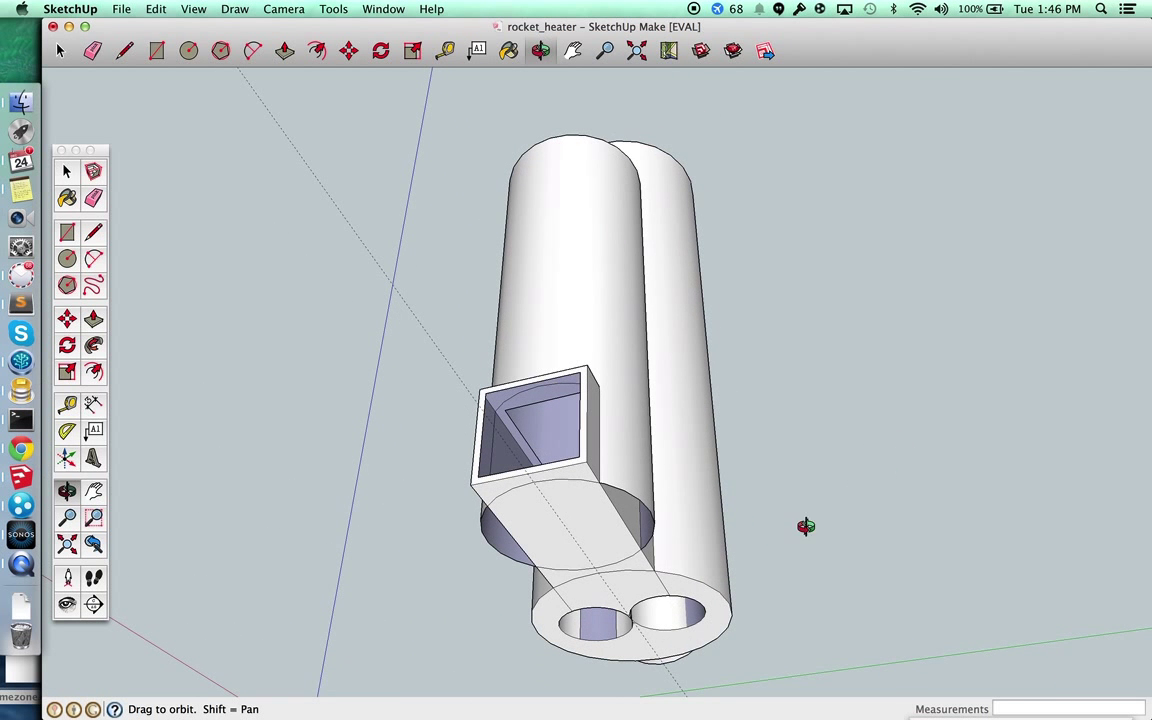
pyautogui.moveTo(806, 526); pyautogui.dragTo(748, 427)
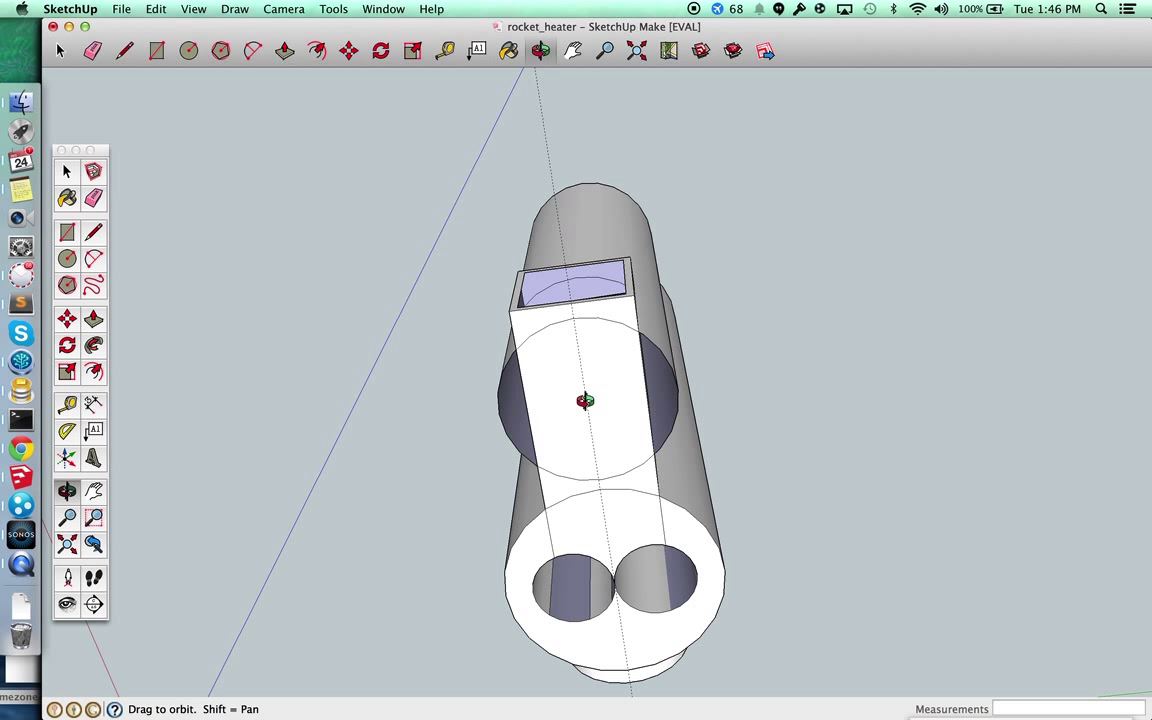
pyautogui.moveTo(642, 338)
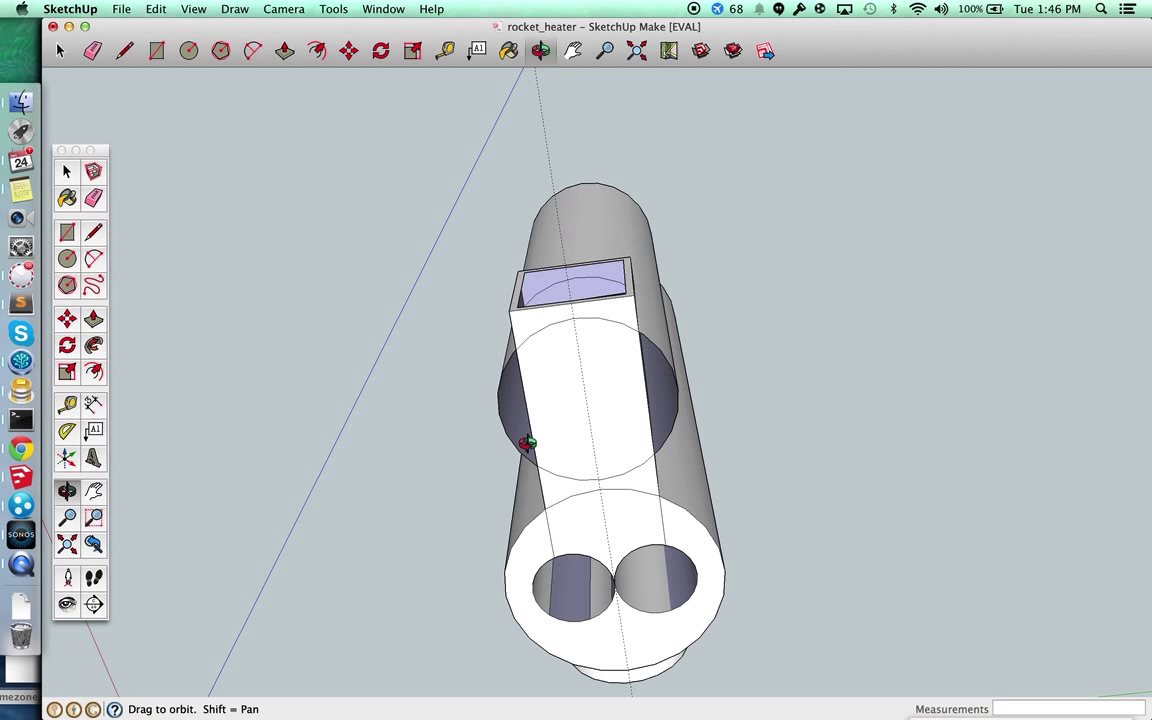
pyautogui.moveTo(527, 443); pyautogui.dragTo(845, 352)
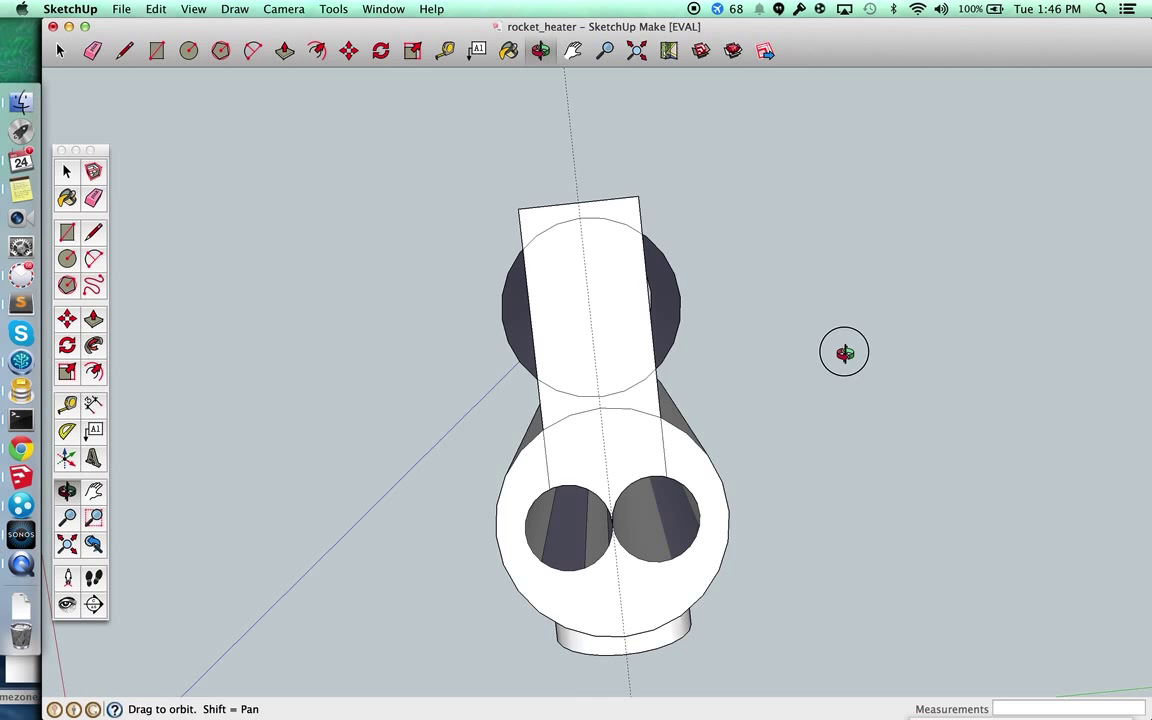
pyautogui.moveTo(845, 352); pyautogui.dragTo(685, 352)
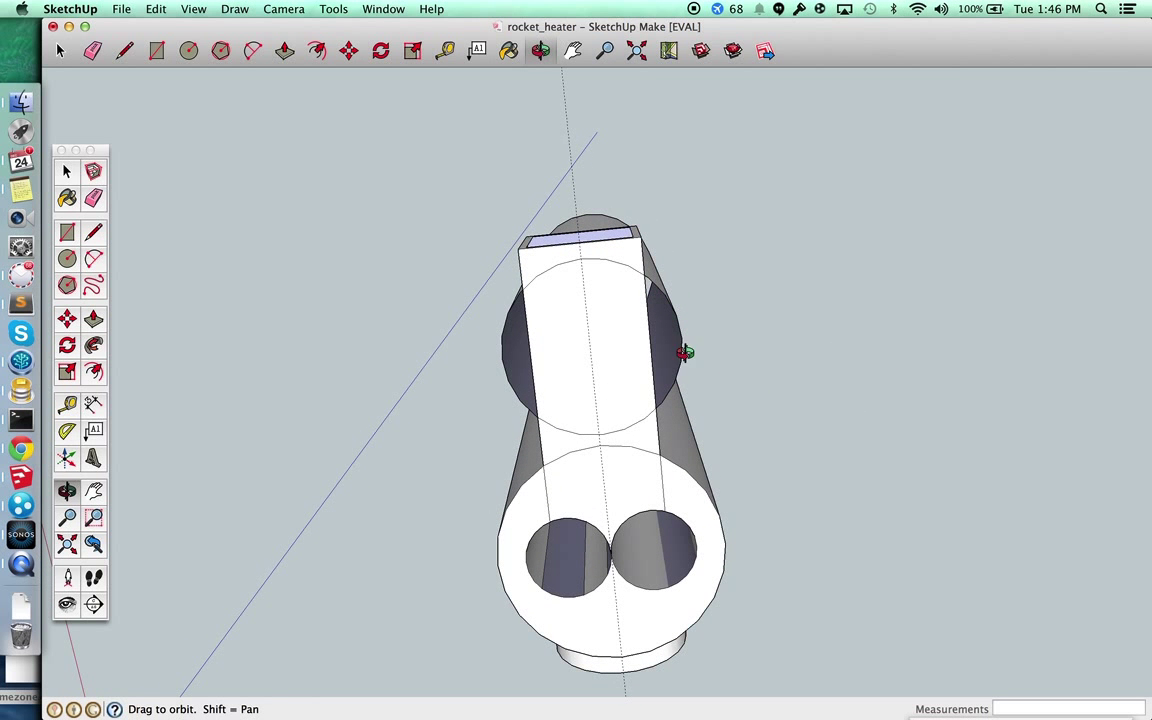
pyautogui.moveTo(683, 353); pyautogui.dragTo(798, 317)
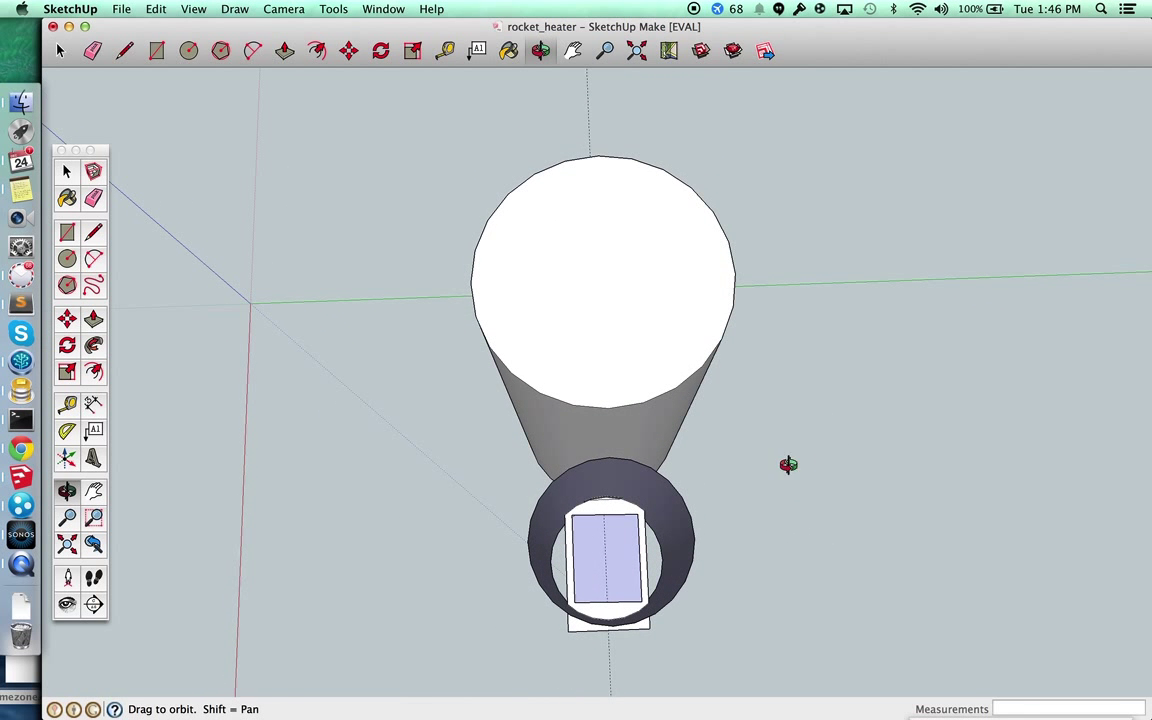
pyautogui.moveTo(600, 558)
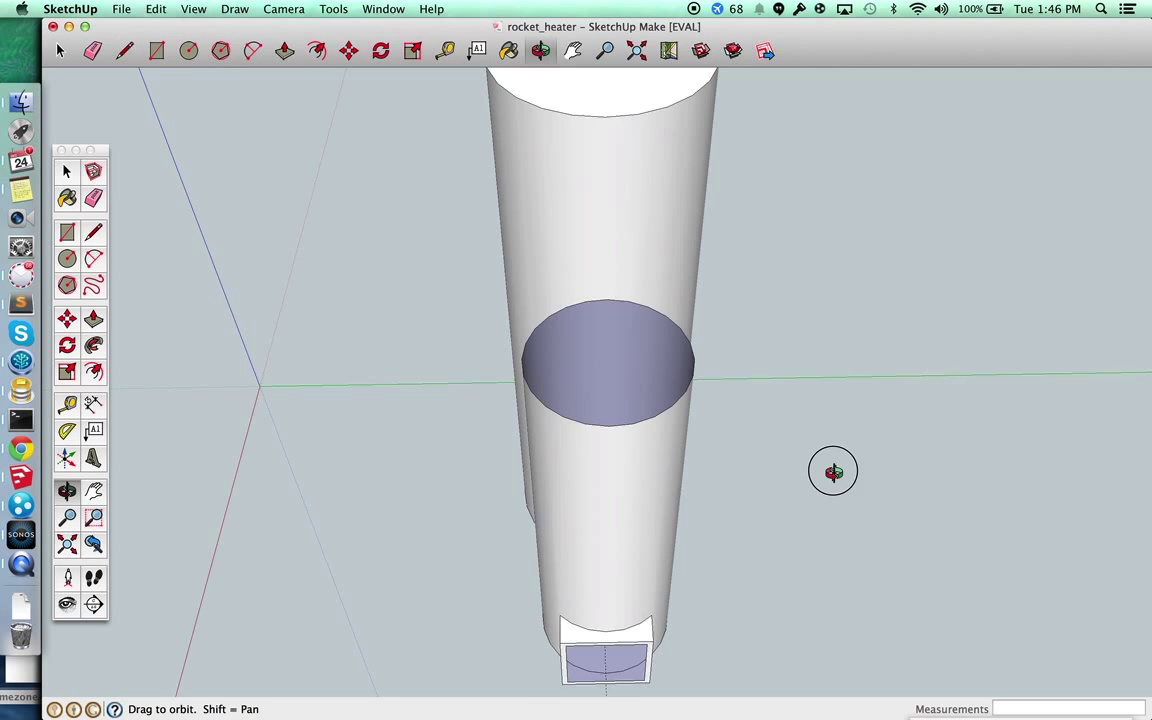
pyautogui.moveTo(834, 471); pyautogui.dragTo(842, 489)
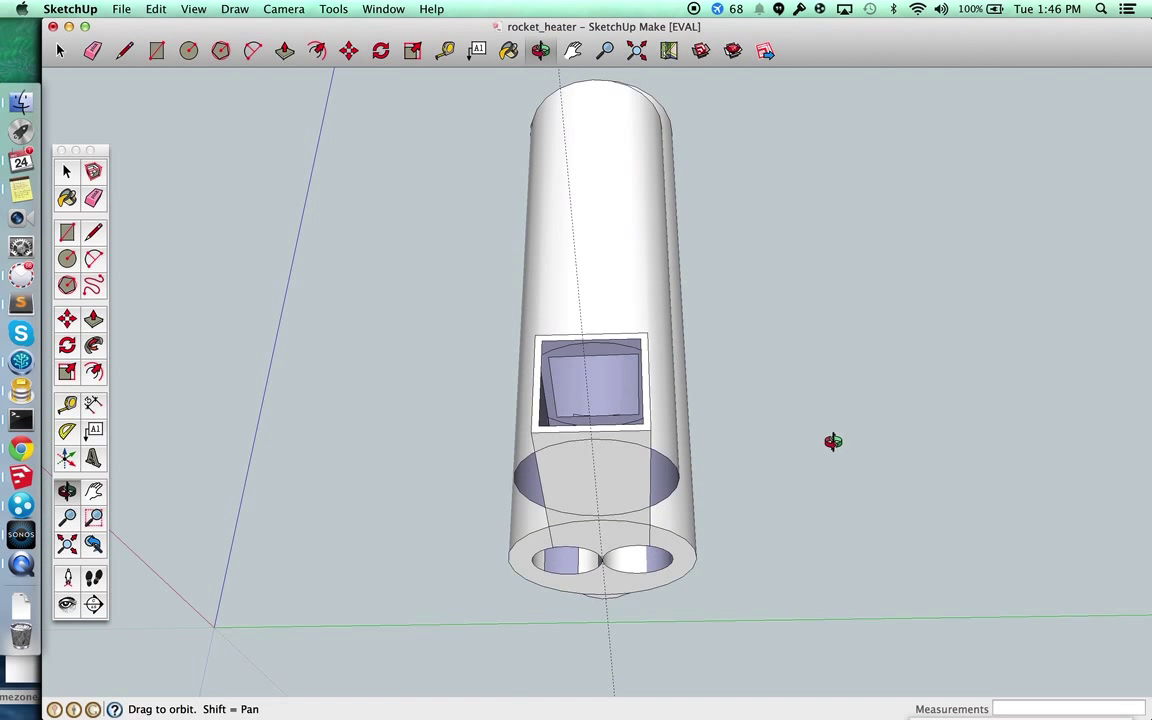
# - Swing from the underside to level with the front opening, ending in a three-quarter view
pyautogui.moveTo(833, 441); pyautogui.dragTo(570, 309)
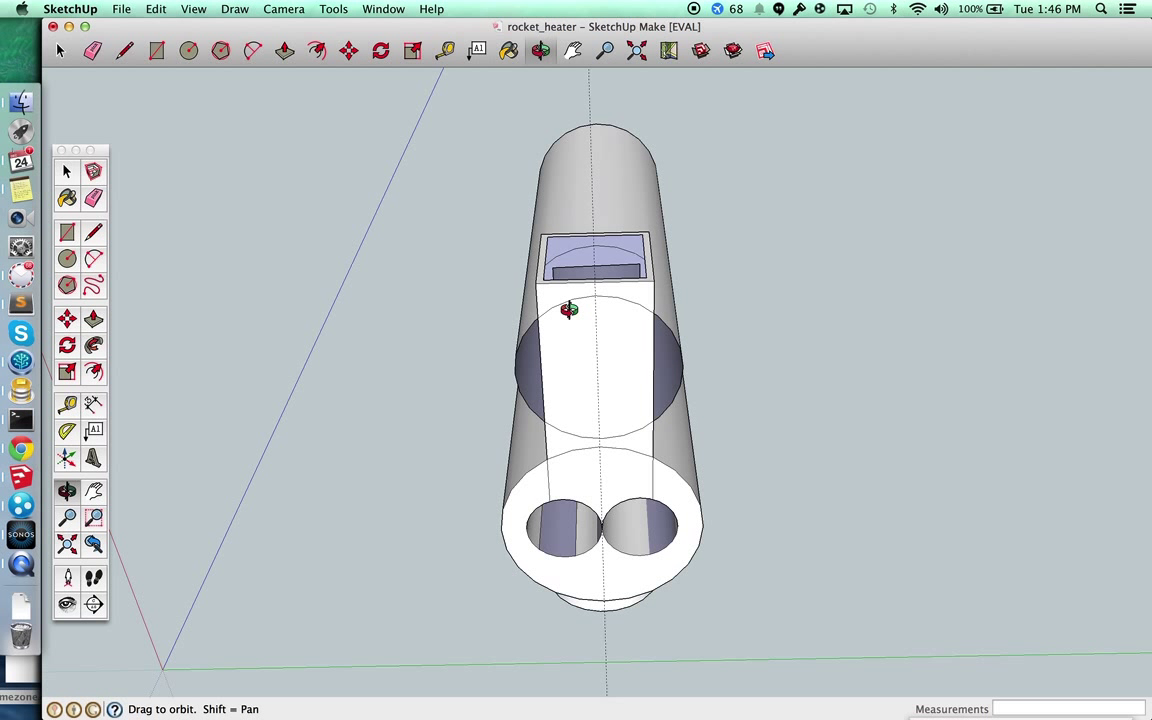
pyautogui.moveTo(627, 313)
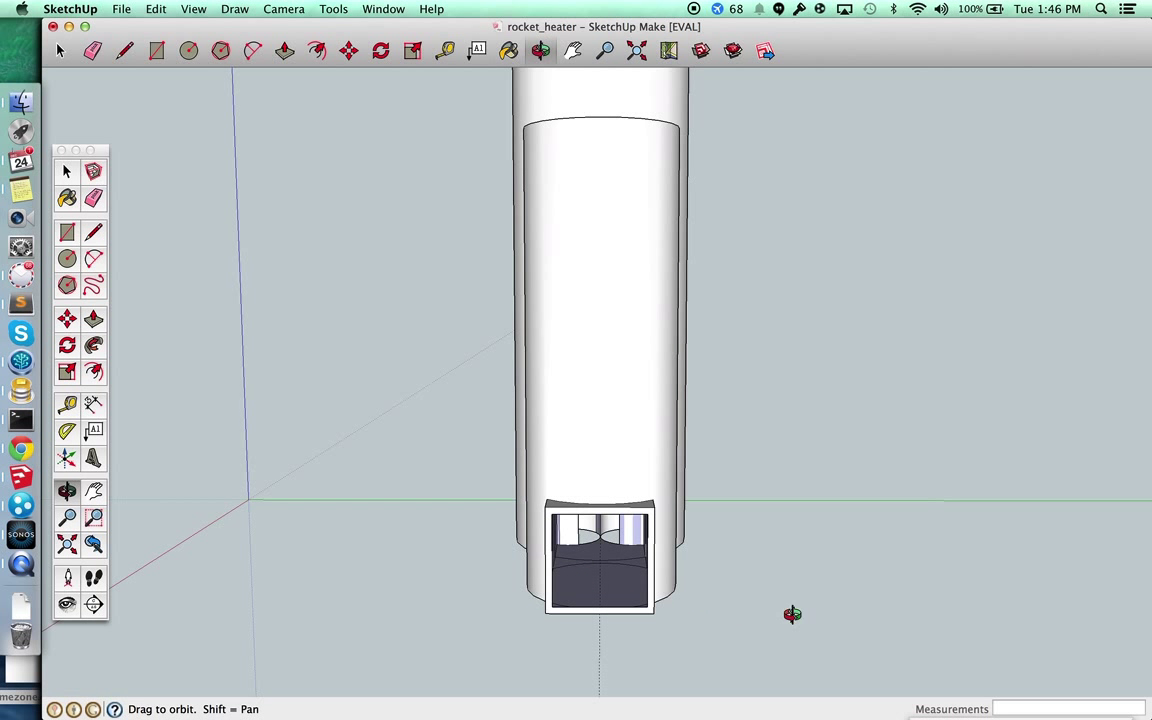
pyautogui.moveTo(792, 614); pyautogui.dragTo(807, 546)
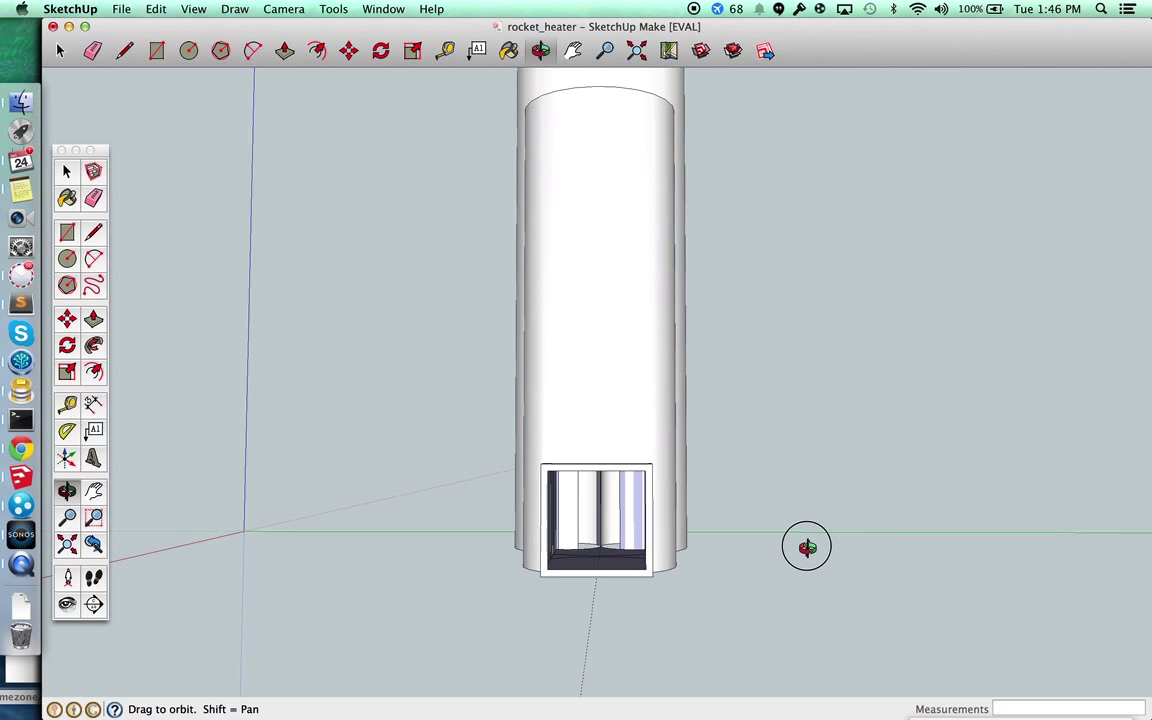
pyautogui.moveTo(807, 547); pyautogui.dragTo(802, 607)
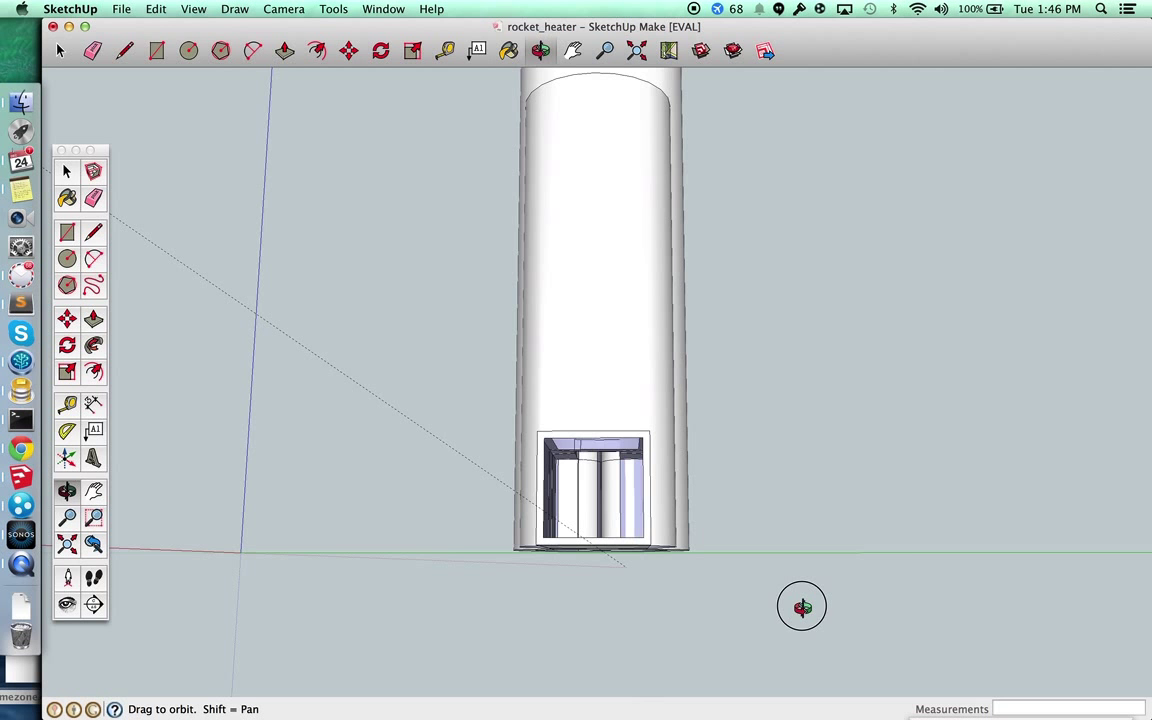
pyautogui.moveTo(802, 606); pyautogui.dragTo(730, 603)
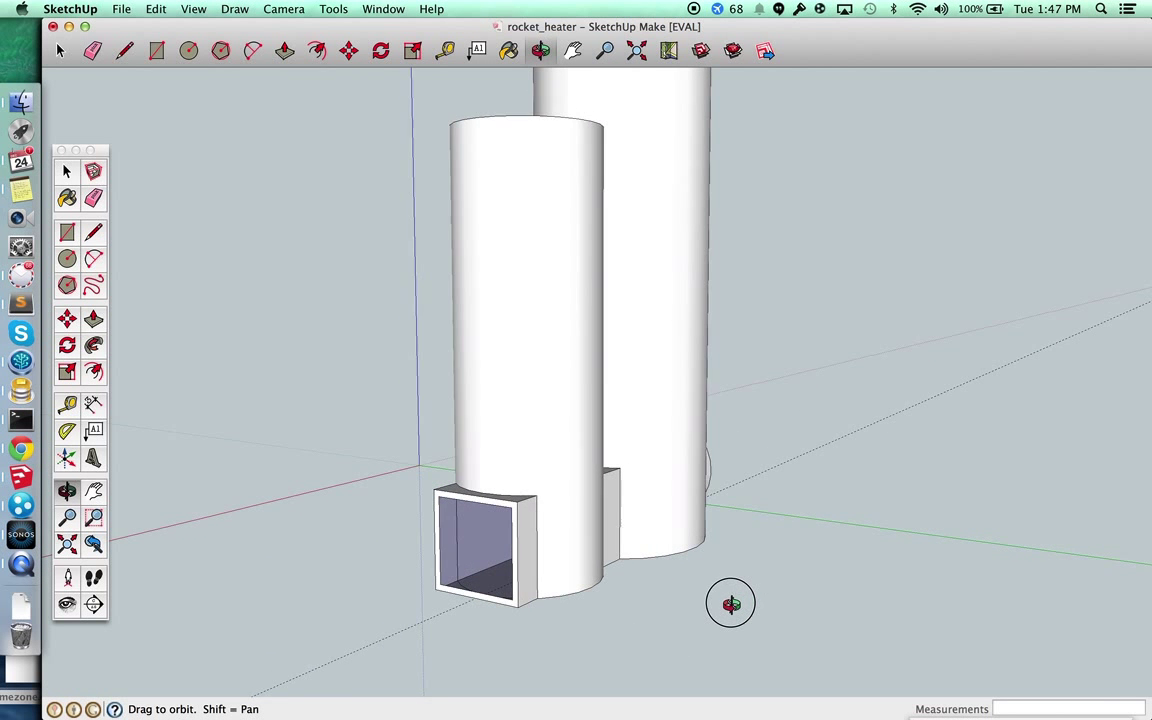
# - Face the front opening head-on, then swing around to look into the tall barrel's round base port
pyautogui.moveTo(730, 603); pyautogui.dragTo(838, 543)
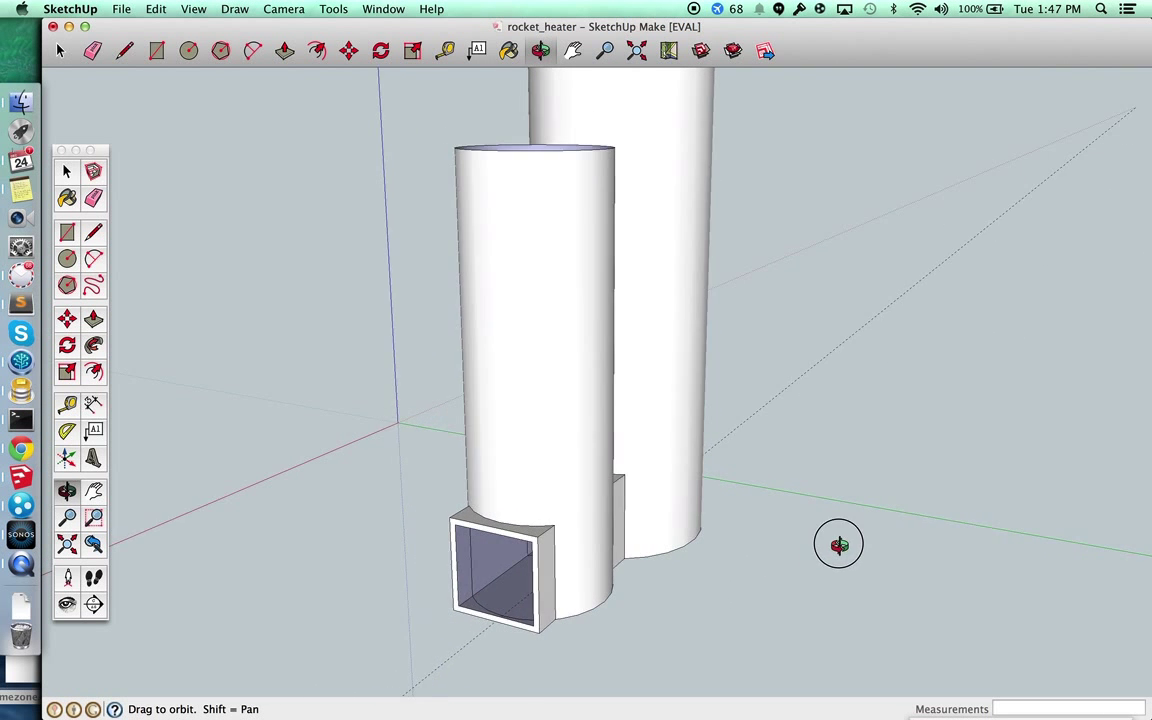
pyautogui.moveTo(838, 544); pyautogui.dragTo(572, 646)
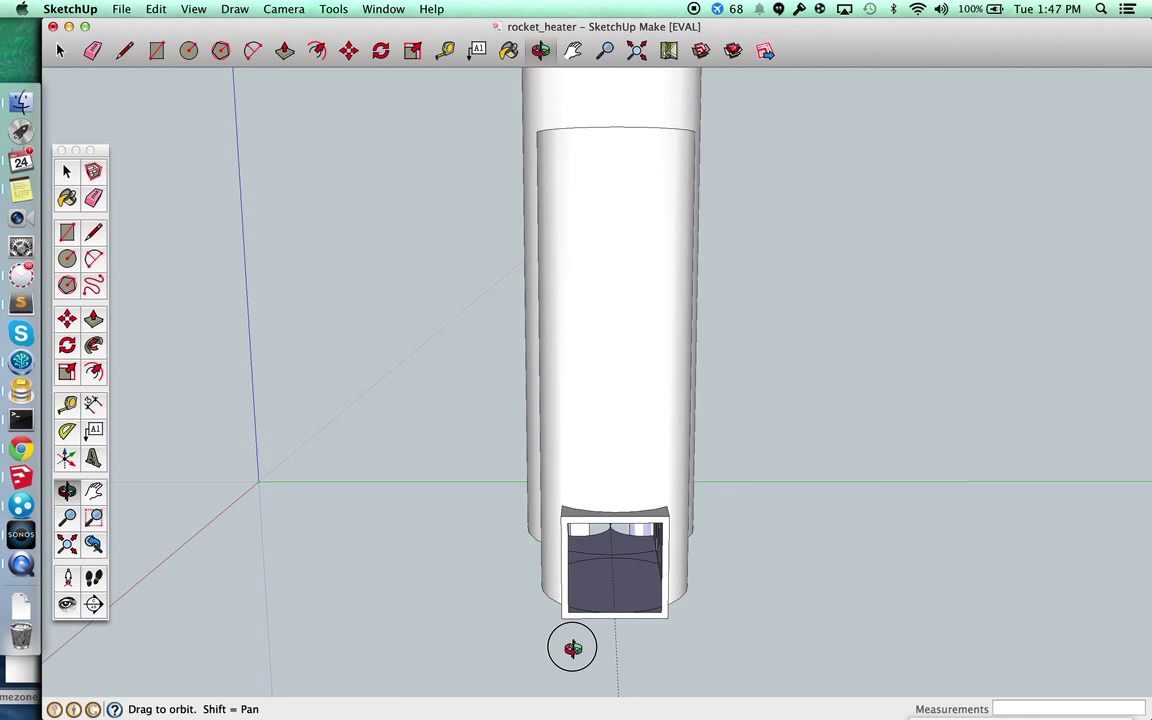
pyautogui.moveTo(572, 647); pyautogui.dragTo(692, 615)
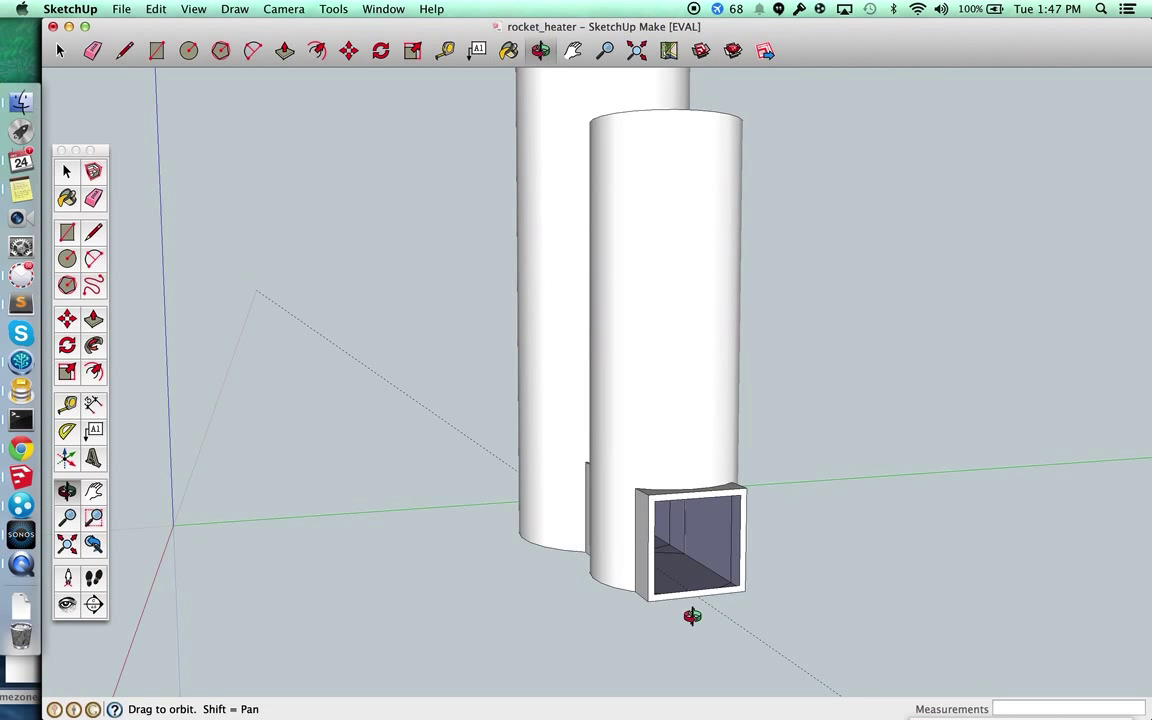
pyautogui.moveTo(692, 615); pyautogui.dragTo(627, 615)
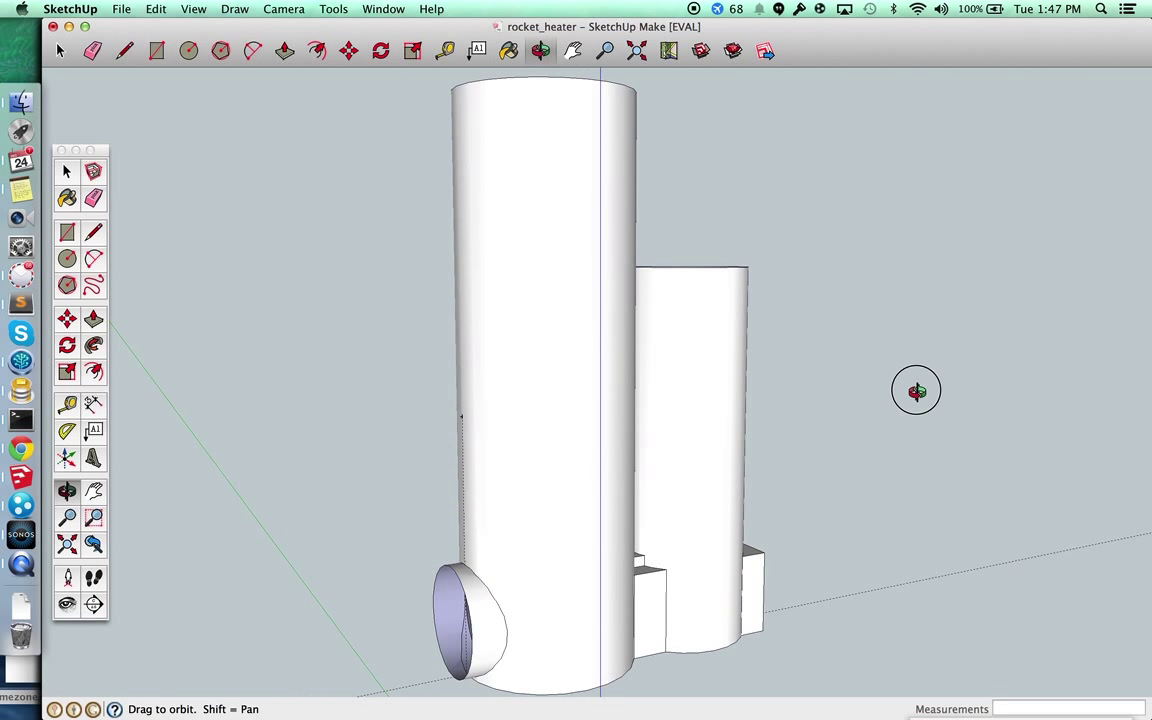
pyautogui.moveTo(850, 404)
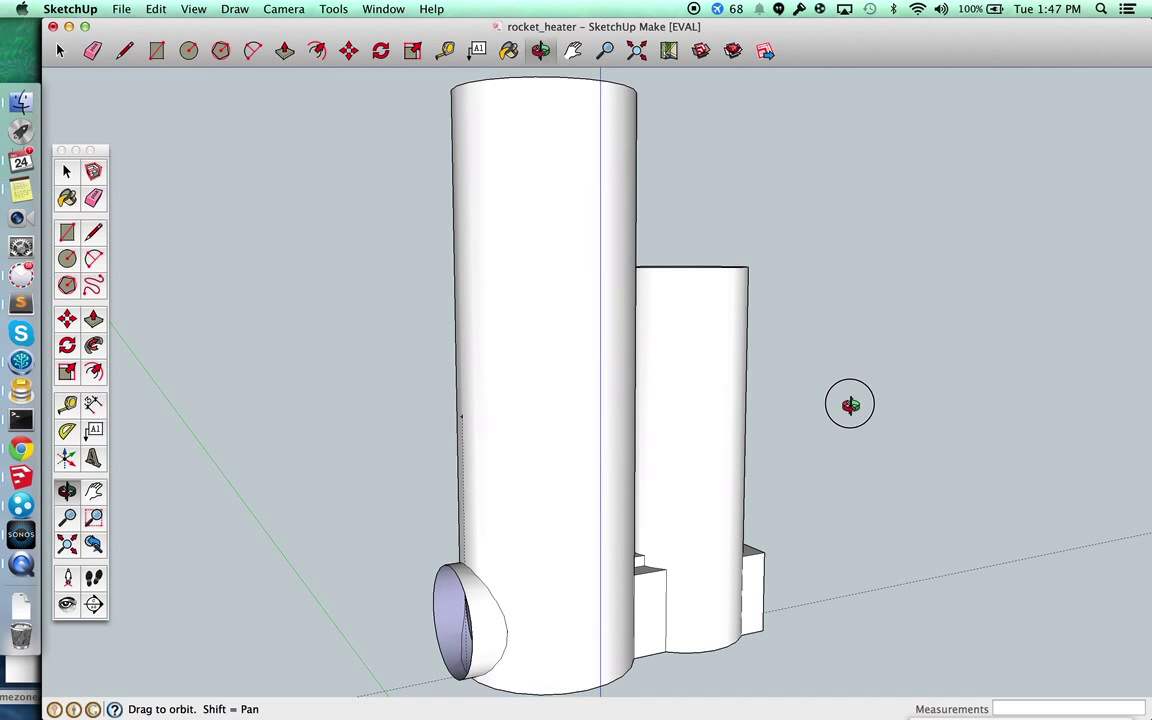
pyautogui.moveTo(850, 404); pyautogui.dragTo(889, 348)
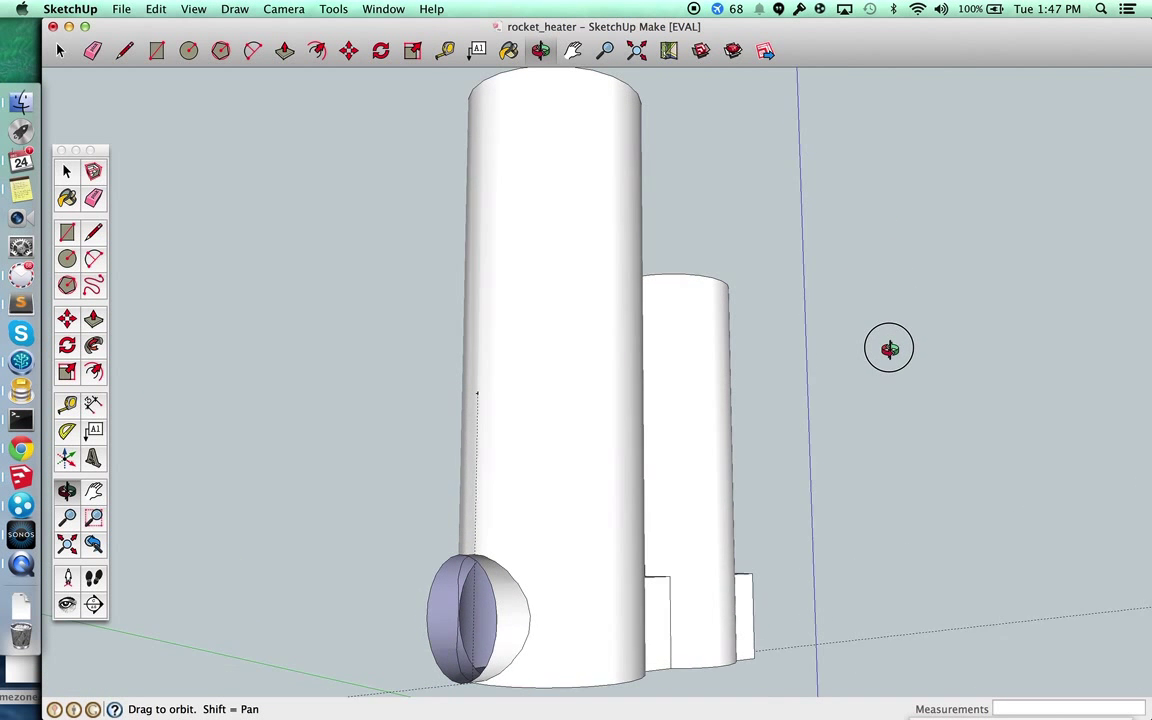
pyautogui.moveTo(889, 348); pyautogui.dragTo(835, 321)
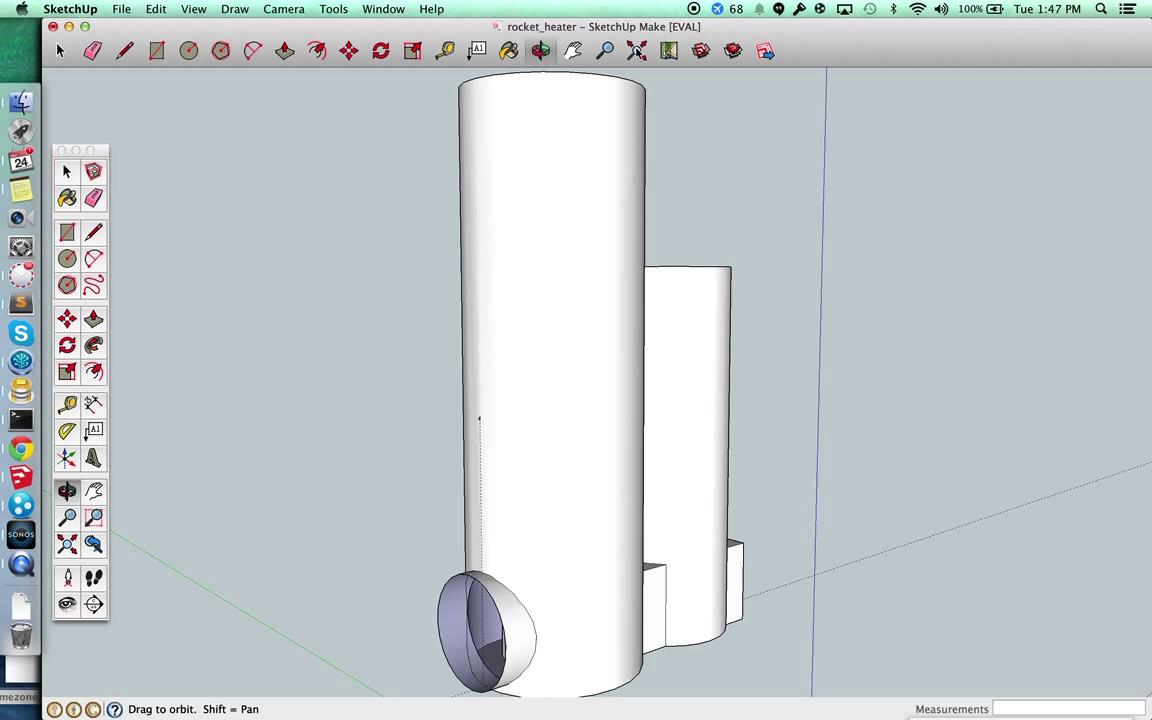
pyautogui.moveTo(668, 50)
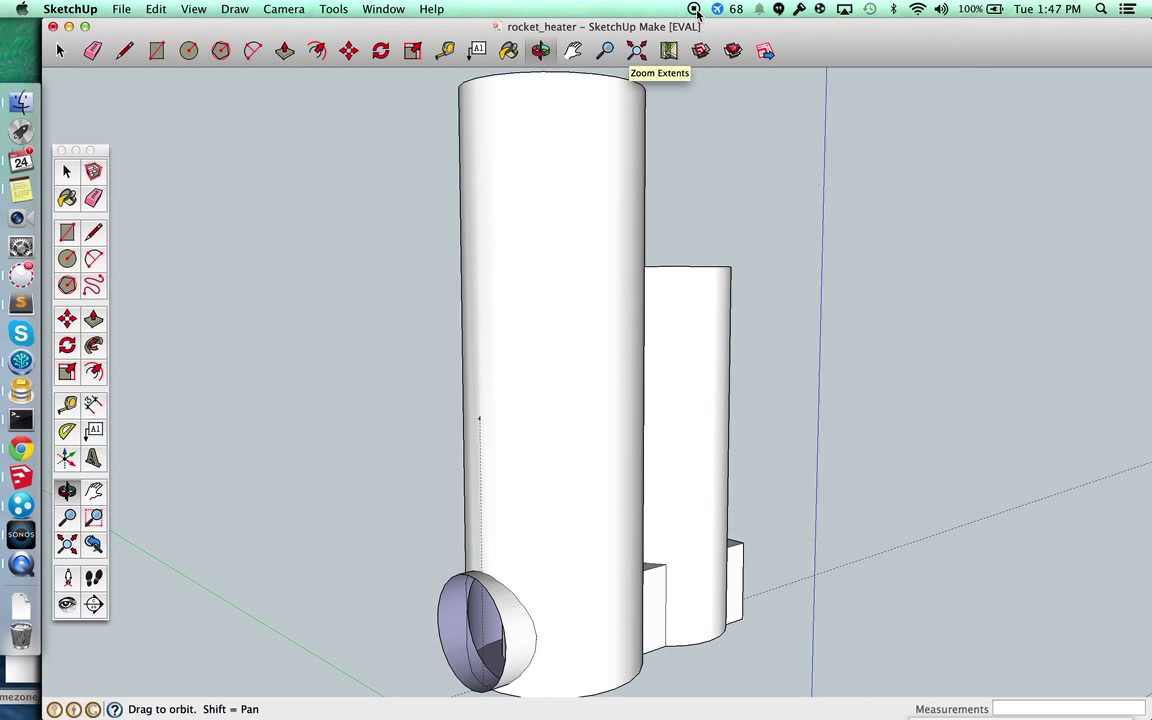